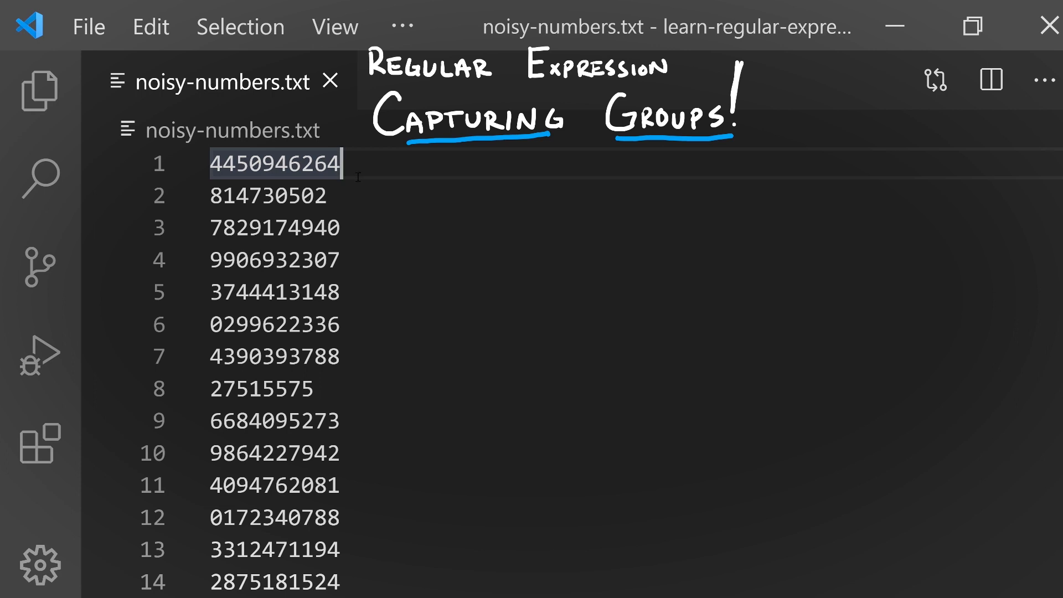
pyautogui.doubleClick(267, 196)
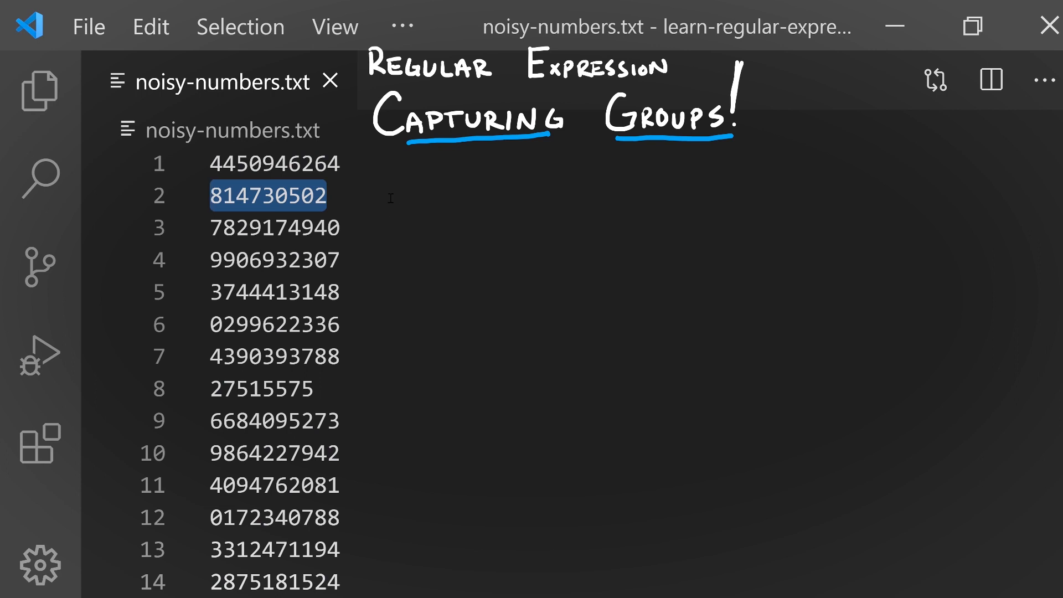
pyautogui.moveTo(372, 166)
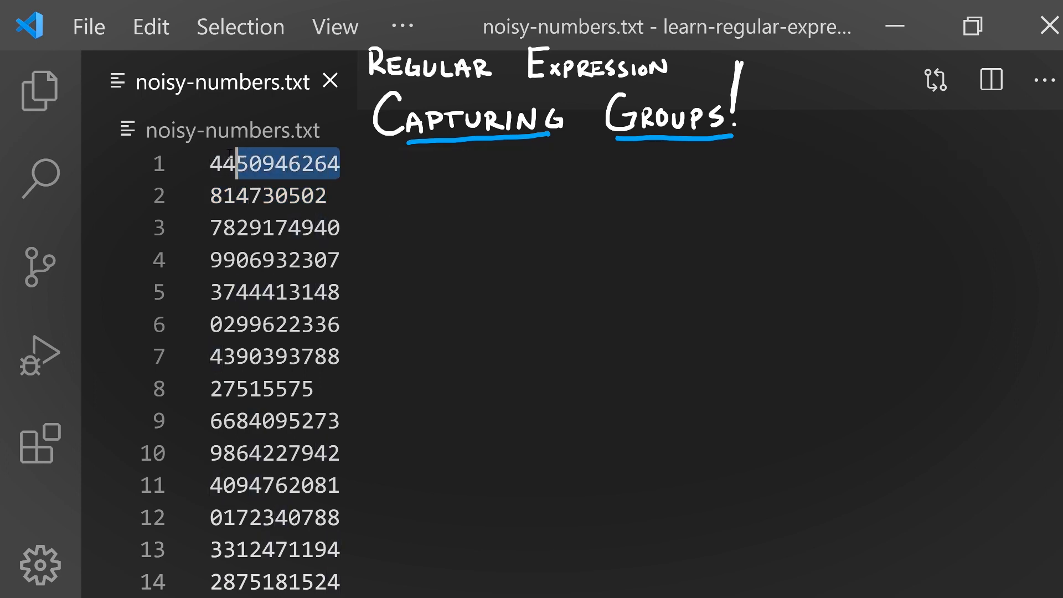
pyautogui.doubleClick(273, 164)
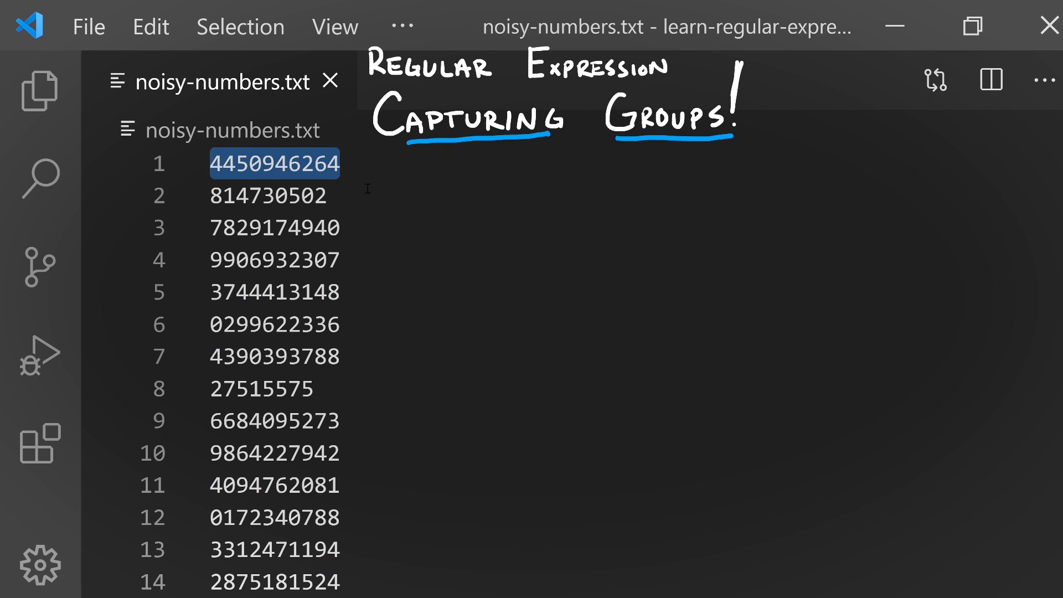
pyautogui.click(267, 195)
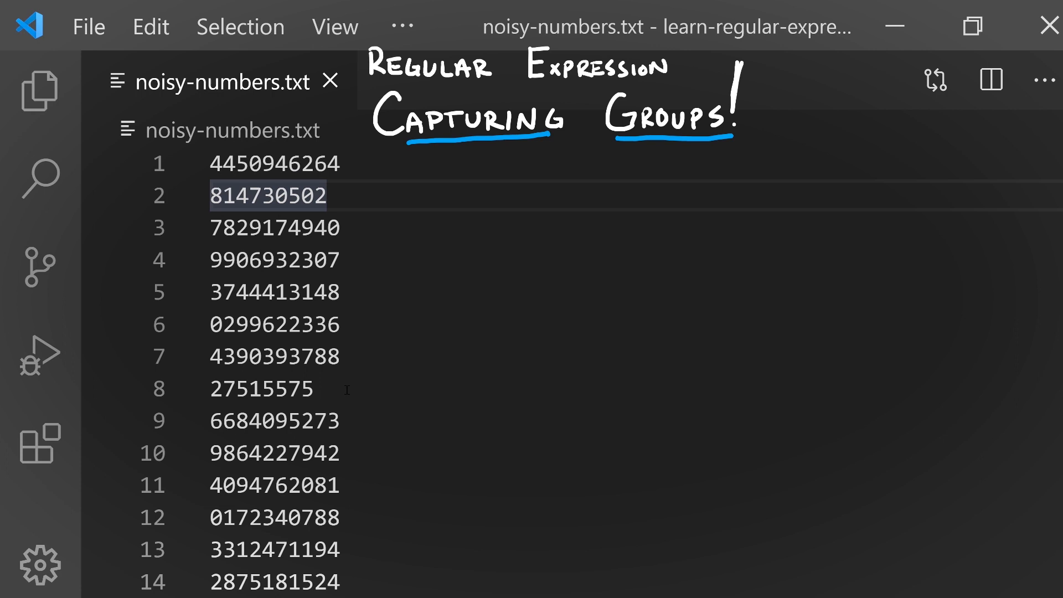
pyautogui.moveTo(382, 236)
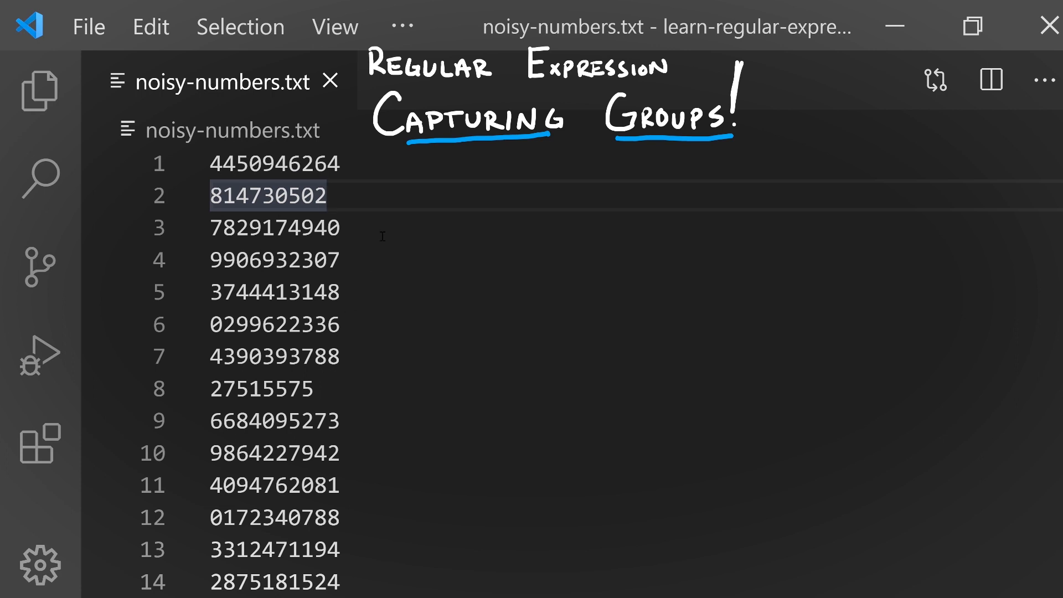
pyautogui.click(325, 195)
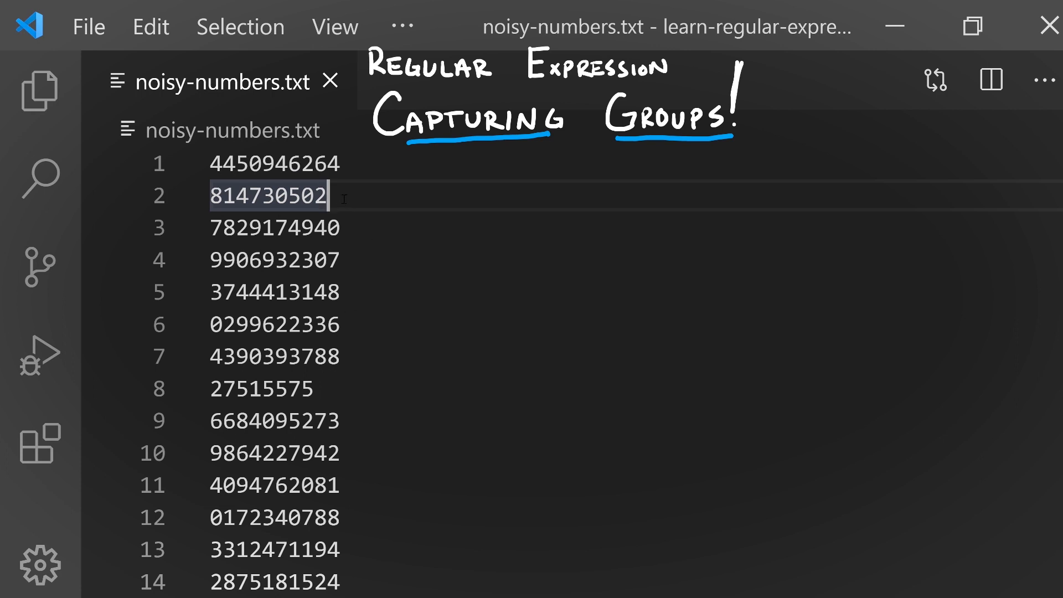
pyautogui.doubleClick(267, 196)
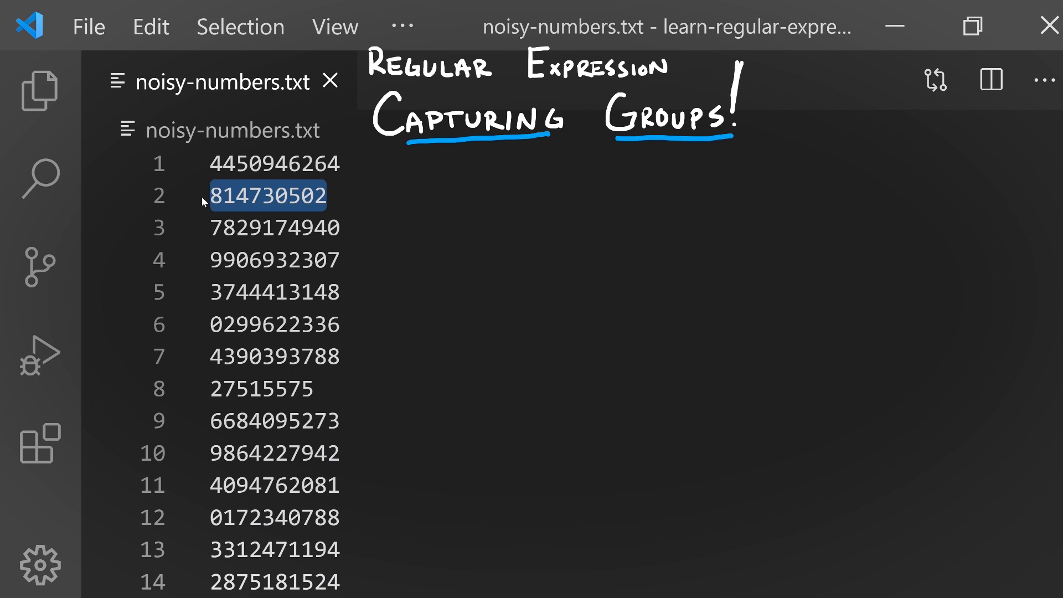
pyautogui.click(275, 164)
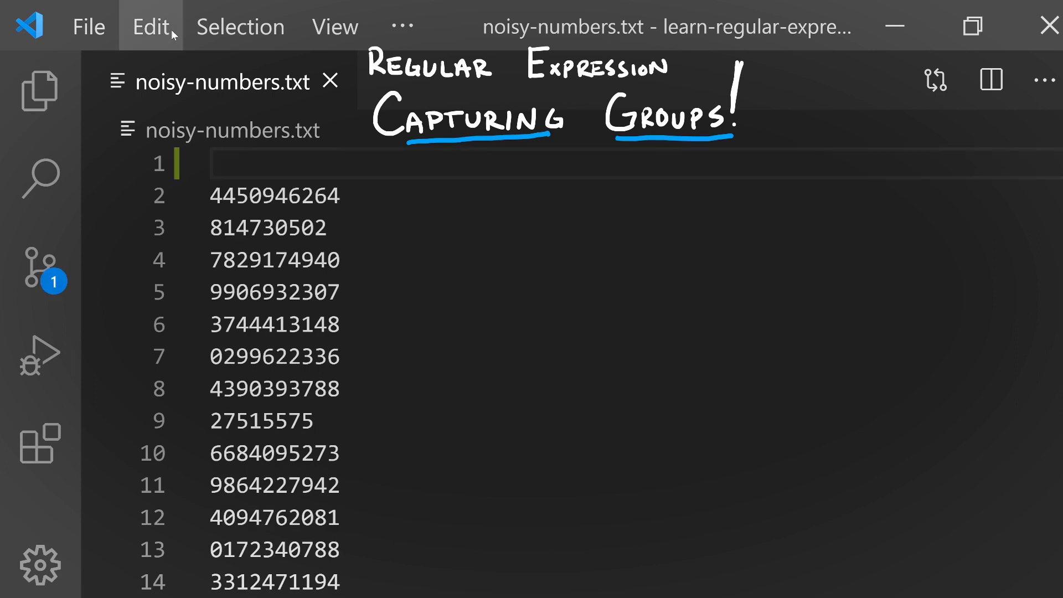
# Bring up Find via Edit menu and reveal the Replace field.
pyautogui.click(150, 26)
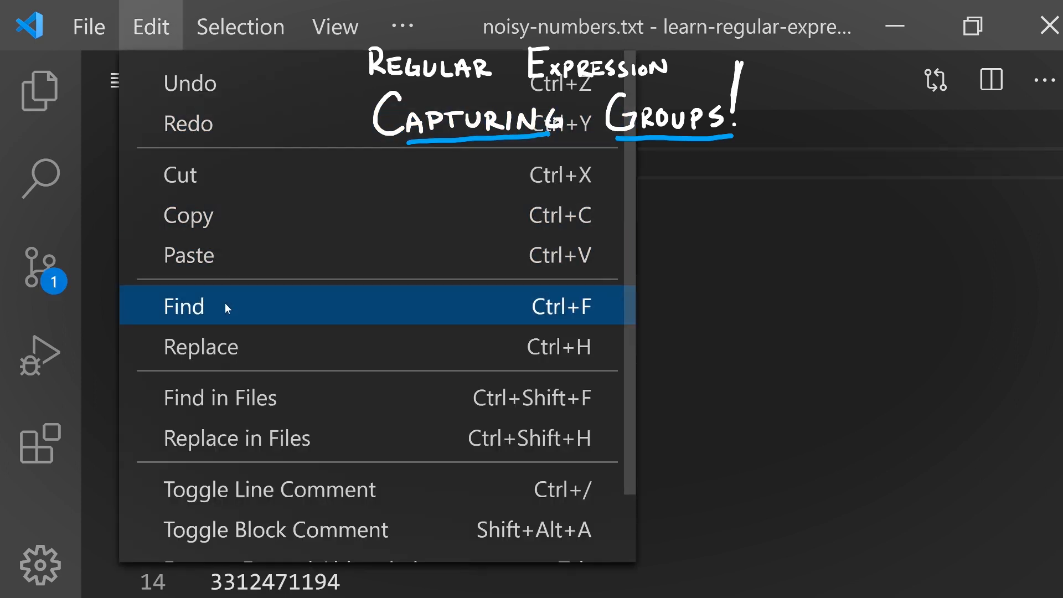
pyautogui.click(182, 306)
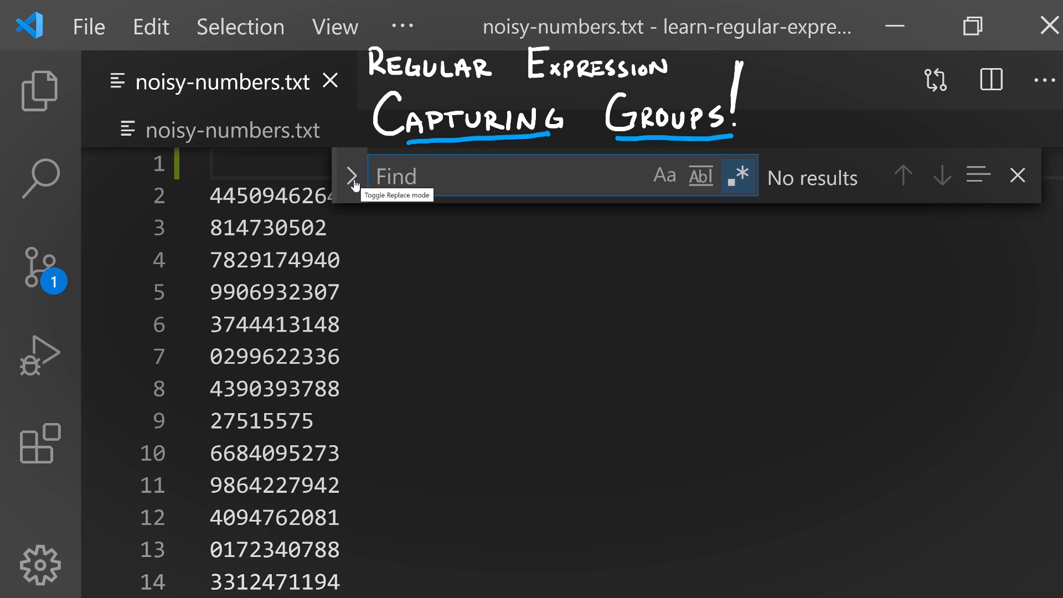
pyautogui.click(351, 176)
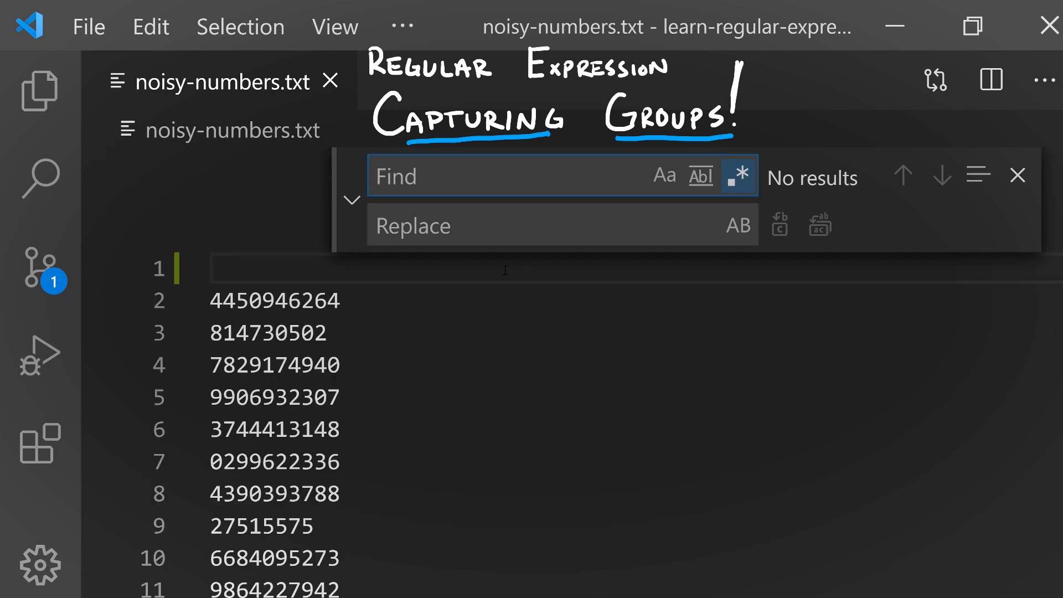
# Enter the search pattern ^(0|1|2|3|4|5|6|7|8|9){1,9}$ matching 29 short-number lines.
pyautogui.write('^')
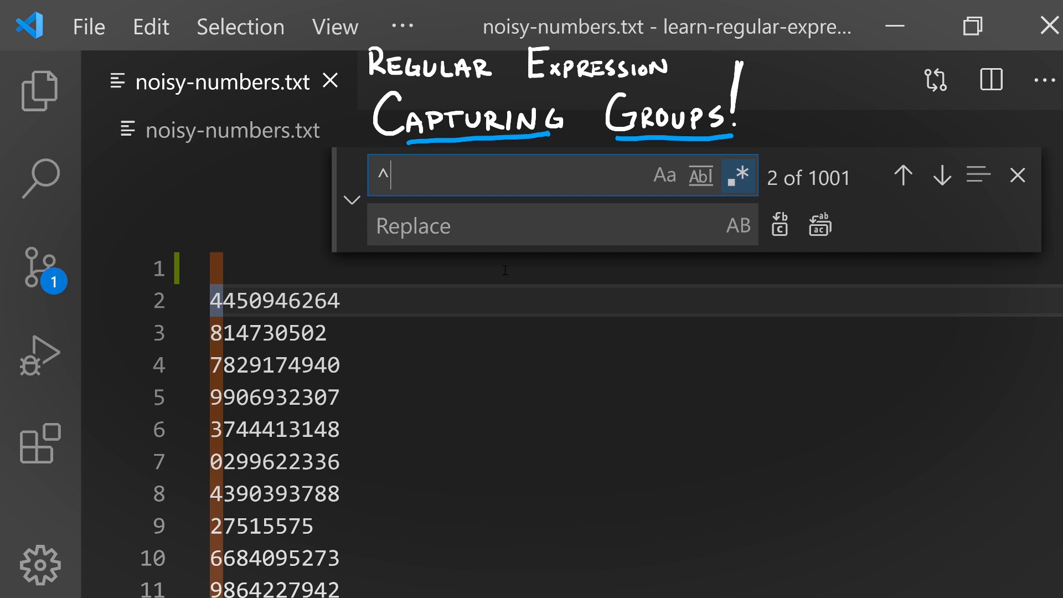
pyautogui.write('(0|1')
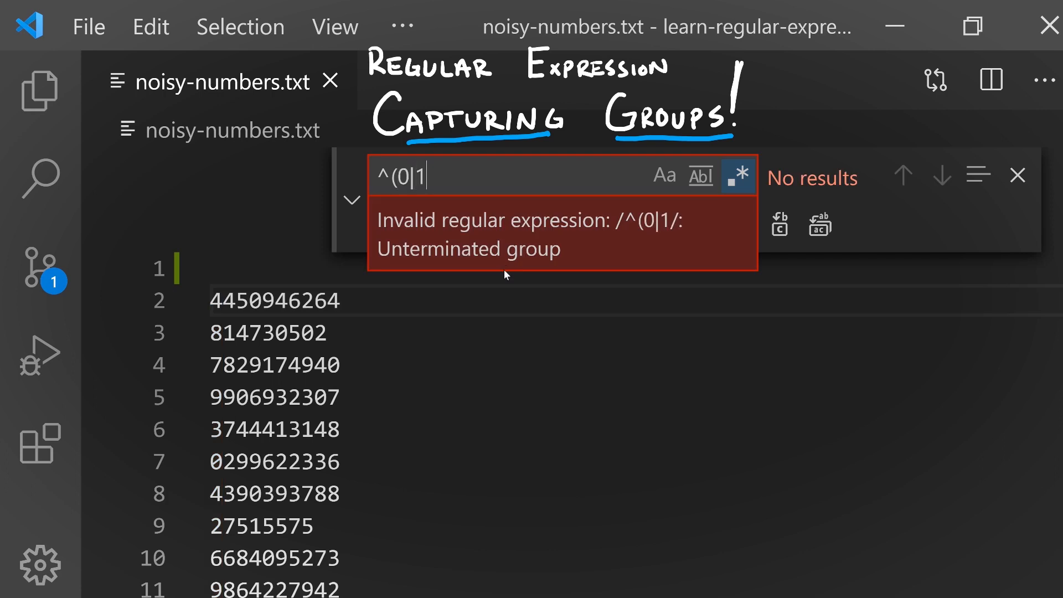
pyautogui.write('|2|3|4')
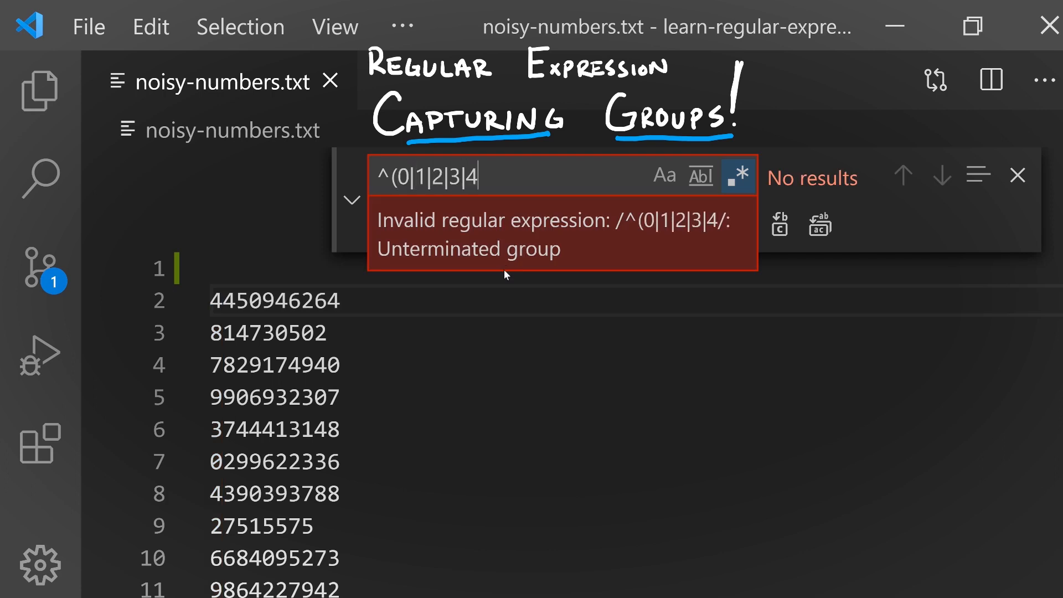
pyautogui.write('|5|6|7|8|')
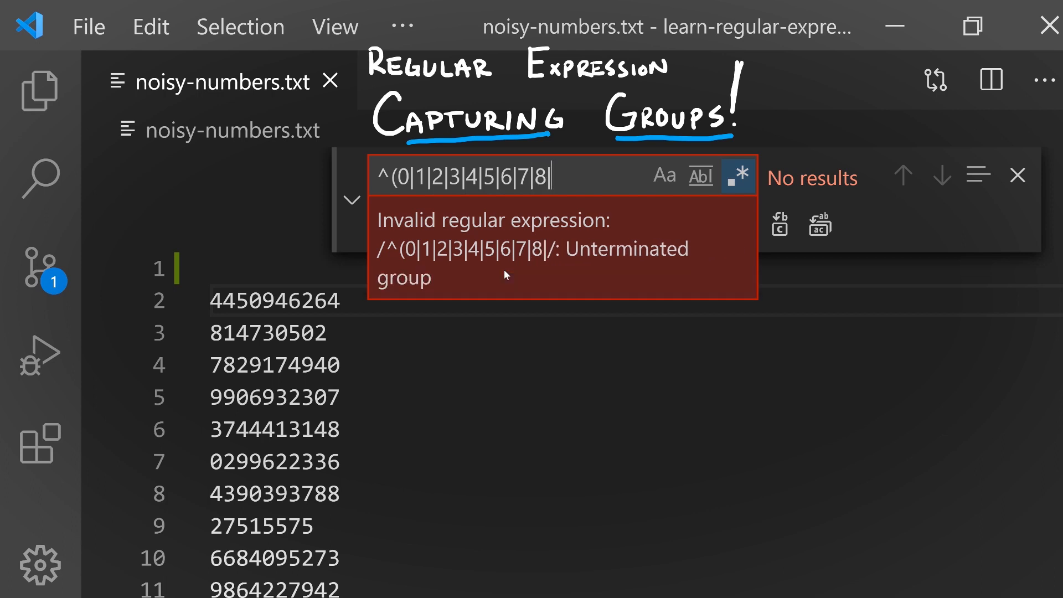
pyautogui.write('9){')
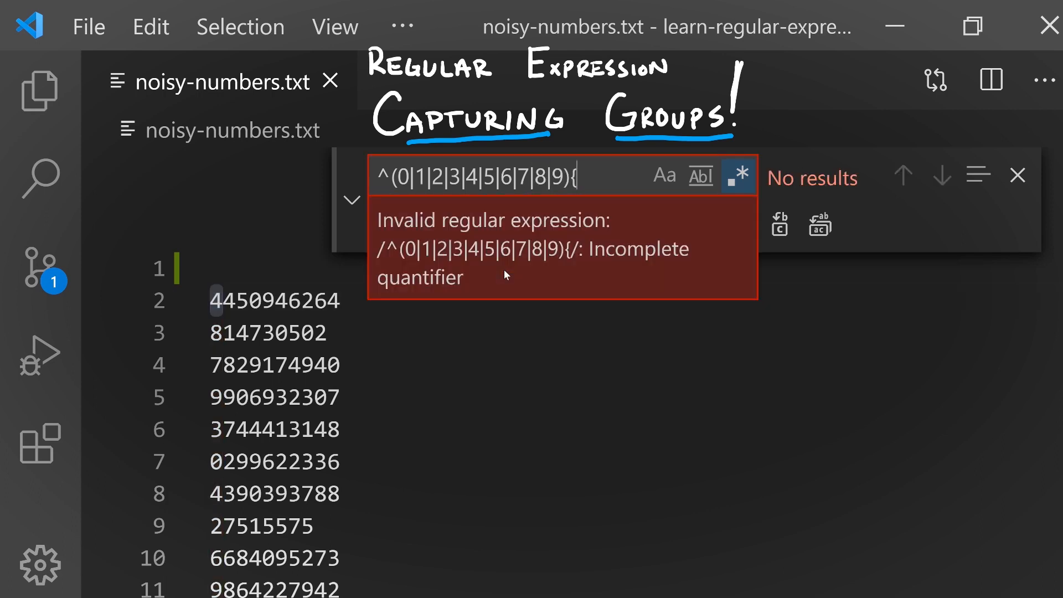
pyautogui.write('1,9')
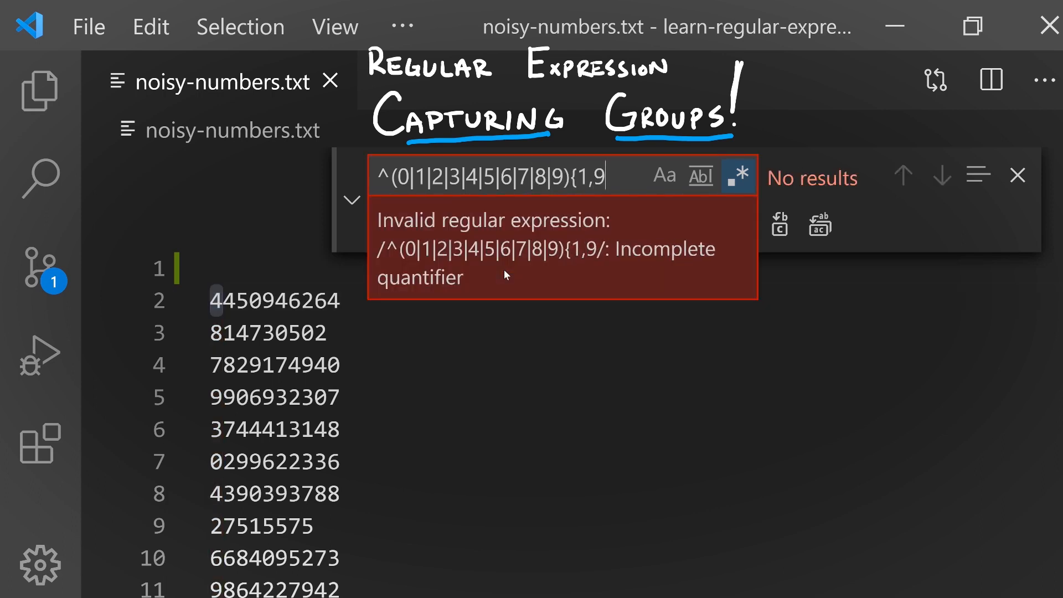
pyautogui.write('}')
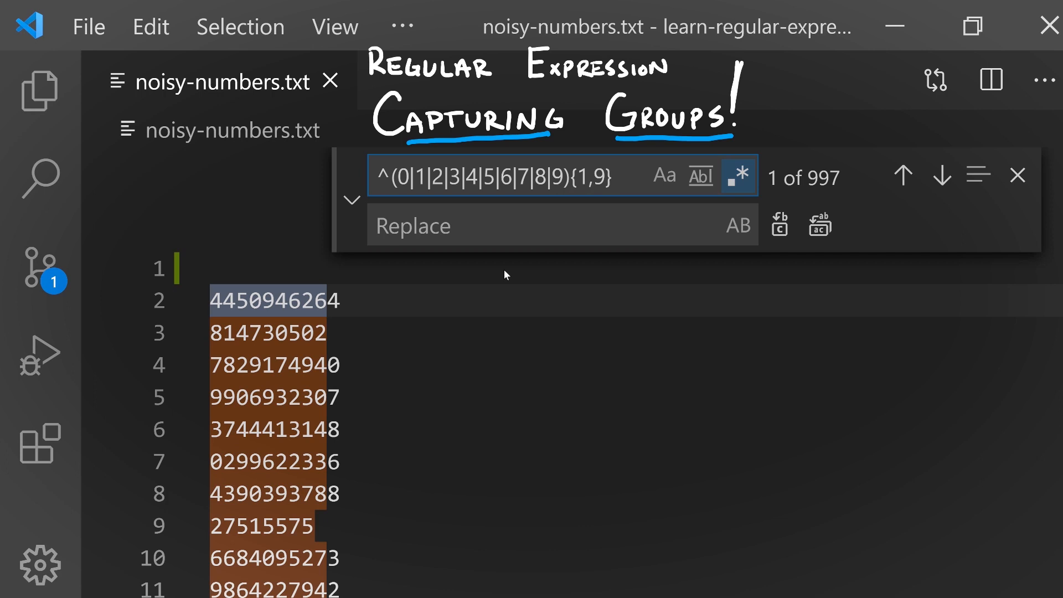
pyautogui.write('$')
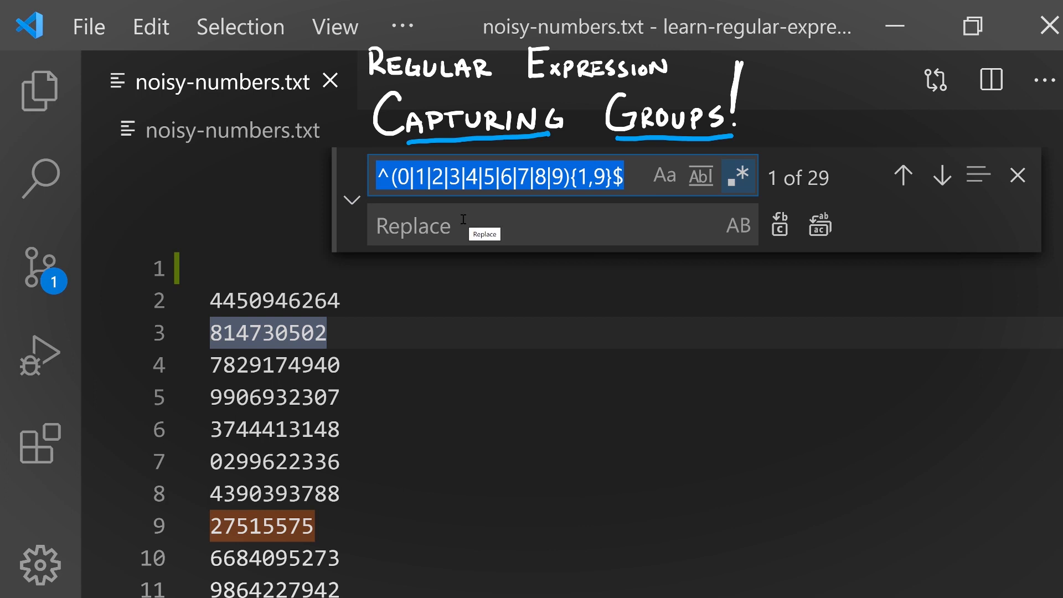
pyautogui.moveTo(465, 282)
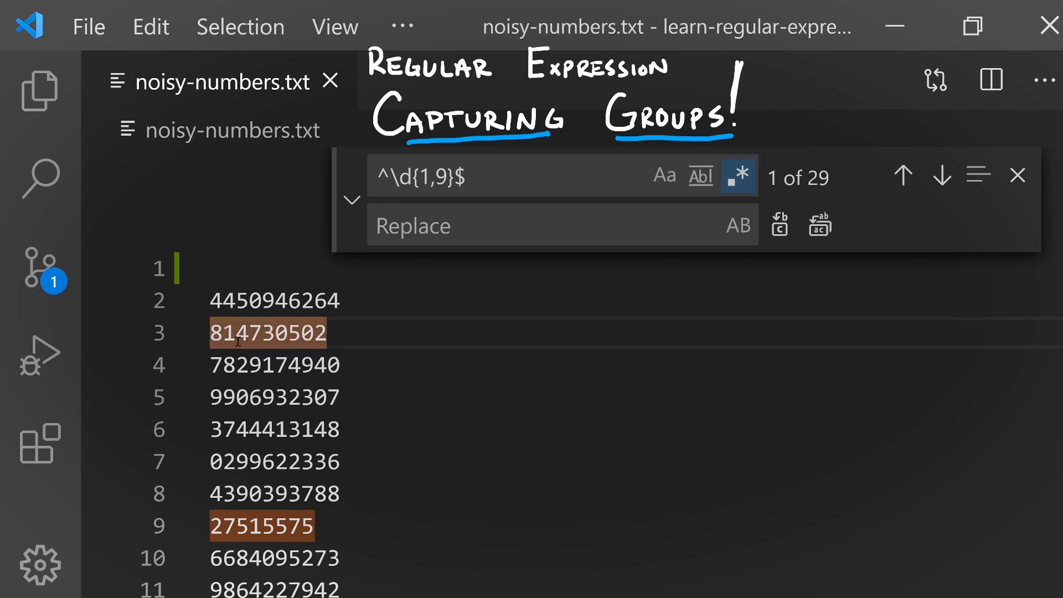
# Enter Error: $0 as the replacement for the ^\d{1,9}$ matches and review the fields.
pyautogui.scroll(-3)
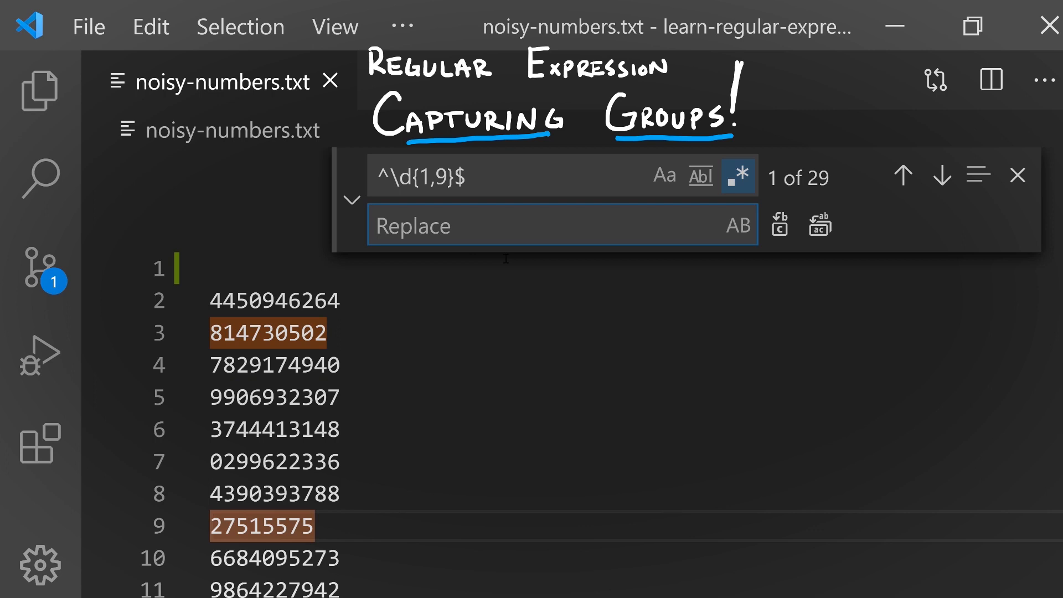
pyautogui.write('Err')
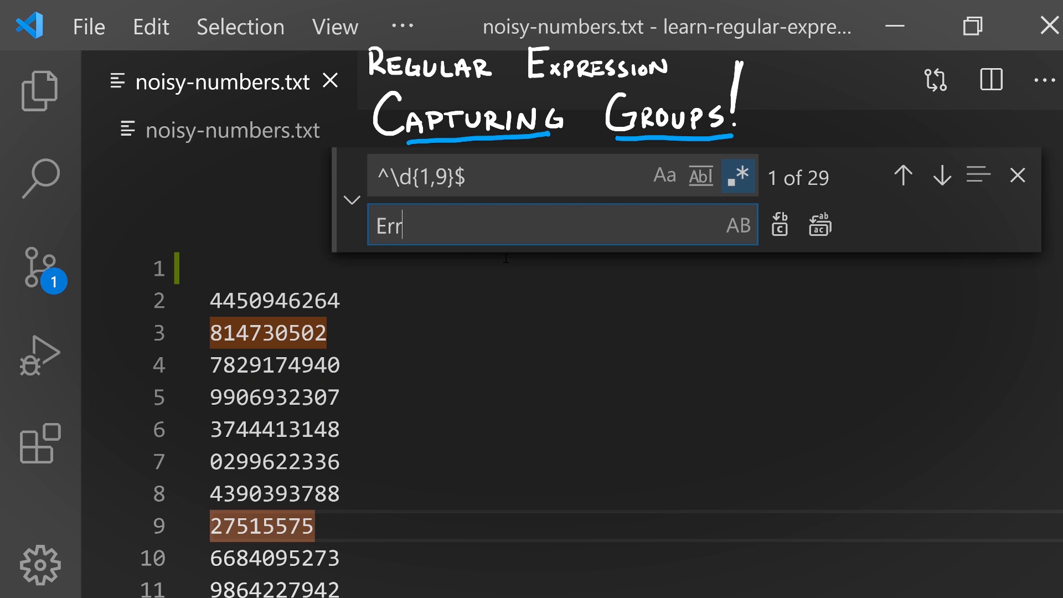
pyautogui.write('or:')
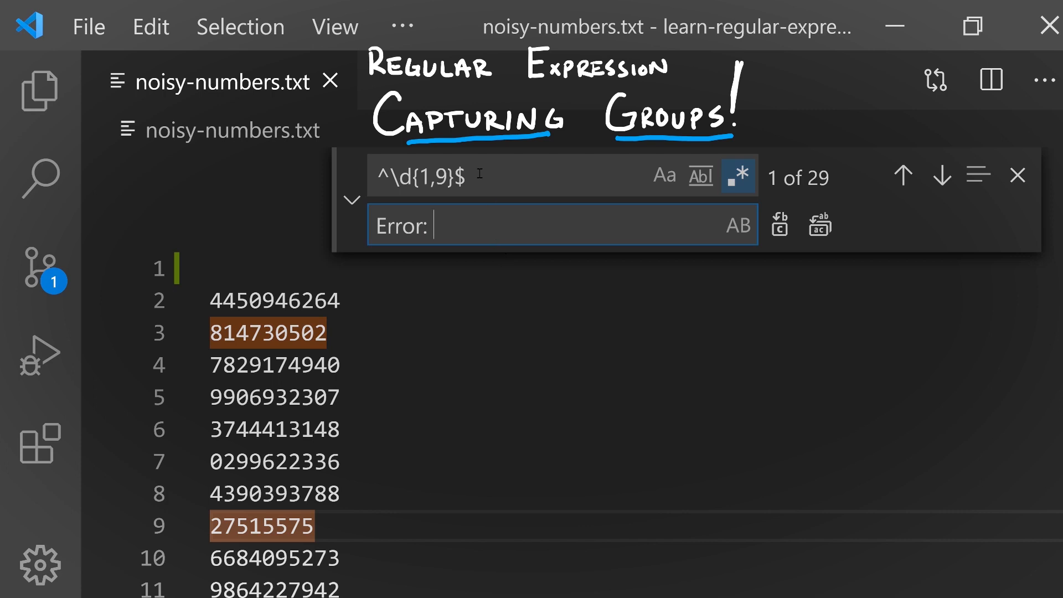
pyautogui.moveTo(376, 335)
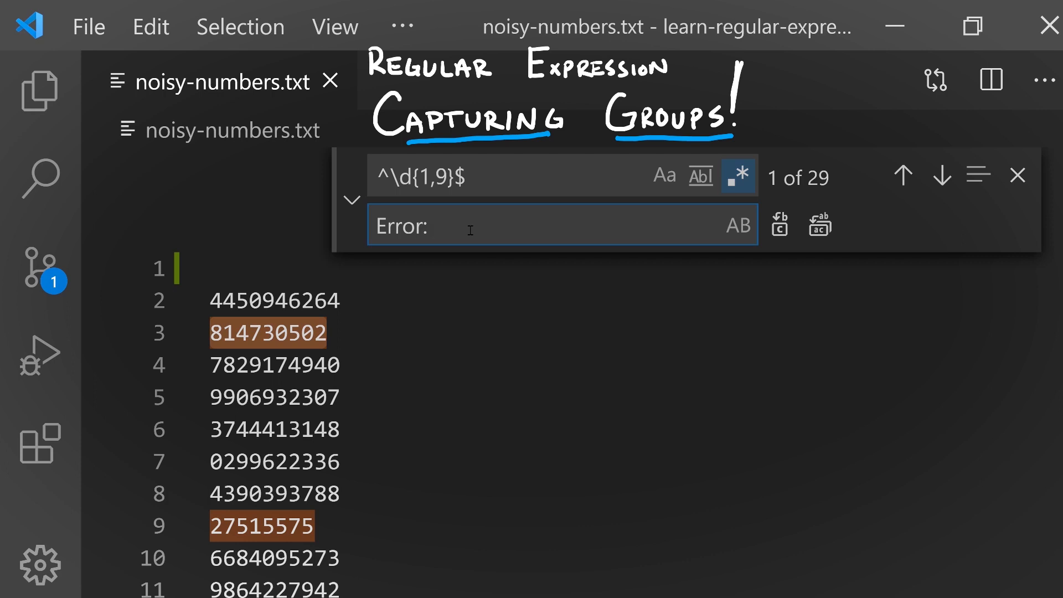
pyautogui.write('$0')
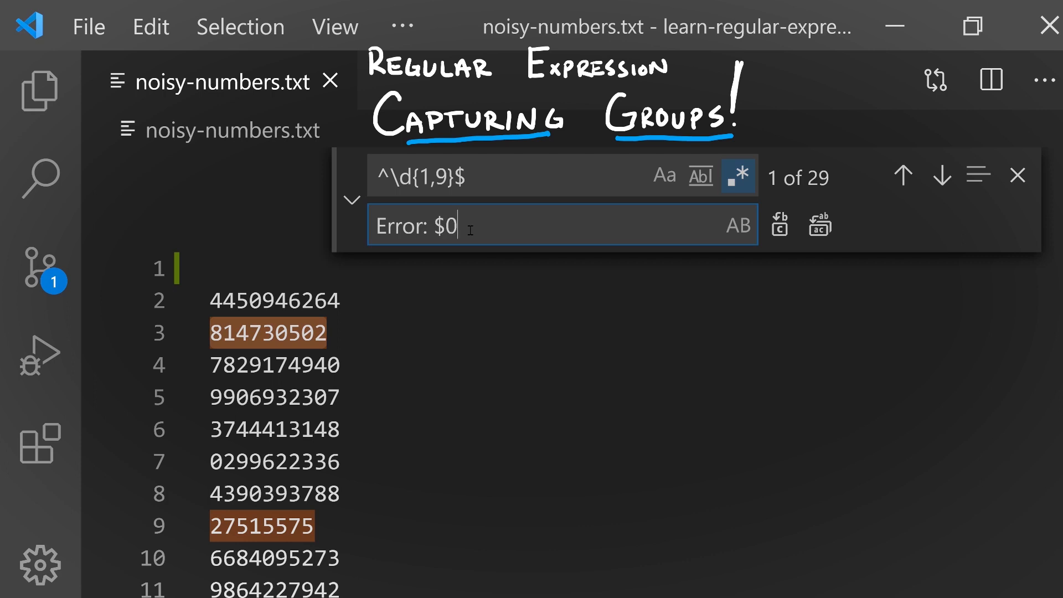
pyautogui.moveTo(469, 225)
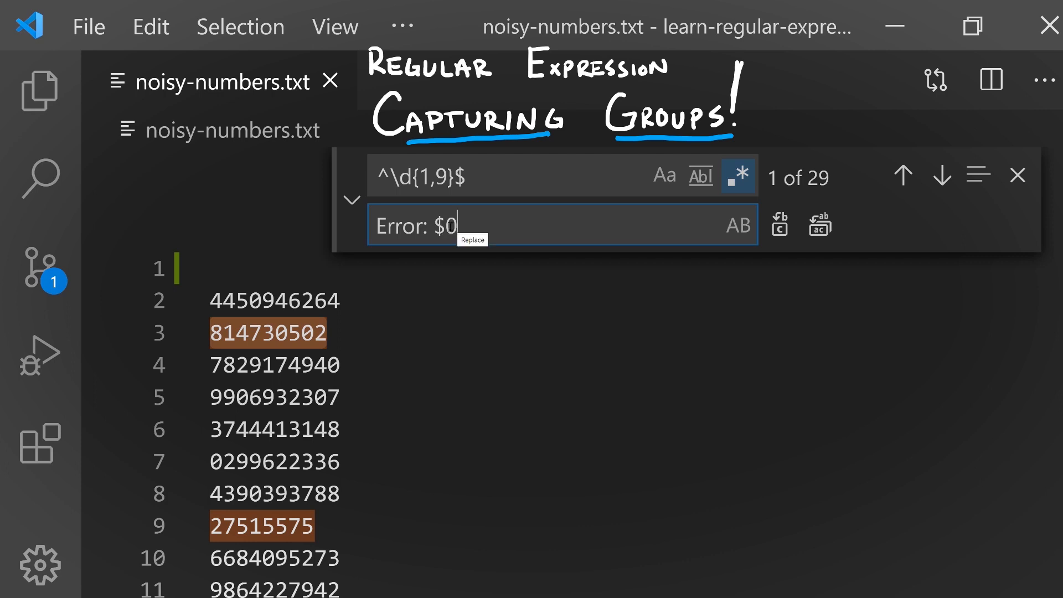
pyautogui.doubleClick(441, 225)
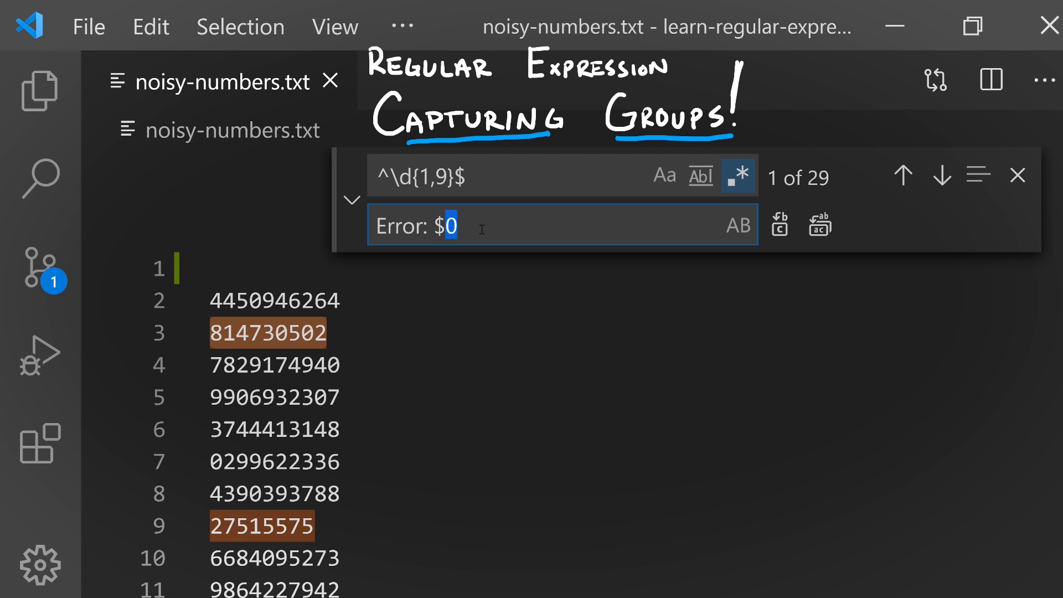
pyautogui.click(447, 226)
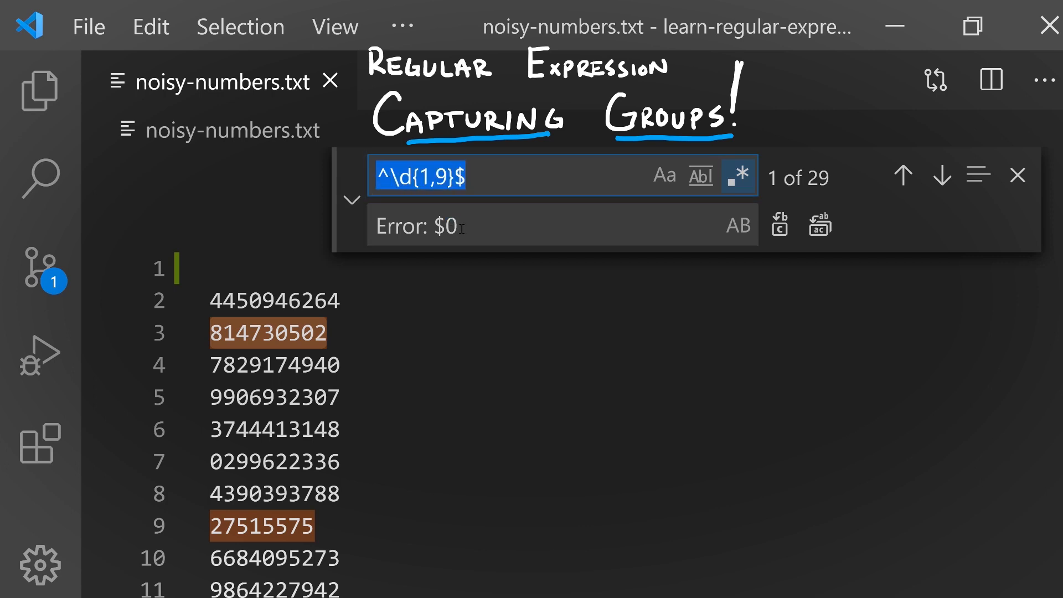
pyautogui.click(454, 226)
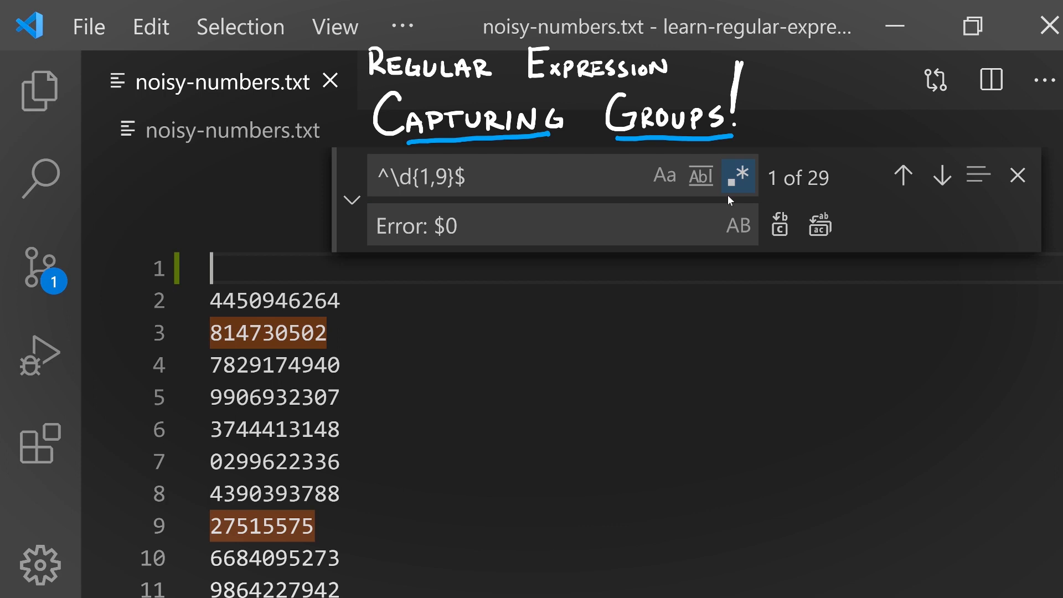
pyautogui.moveTo(769, 232)
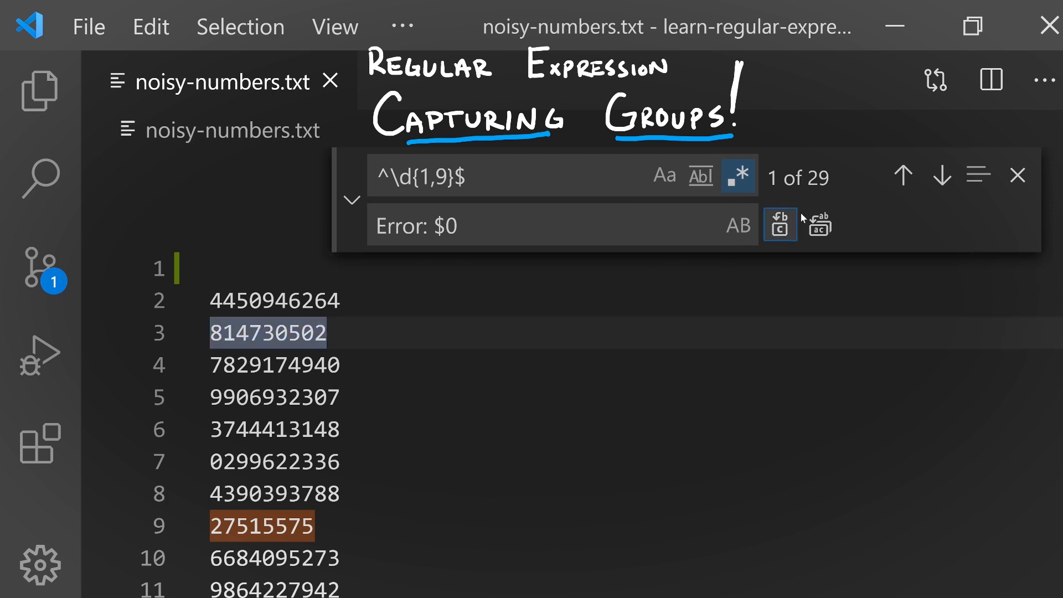
pyautogui.moveTo(779, 225)
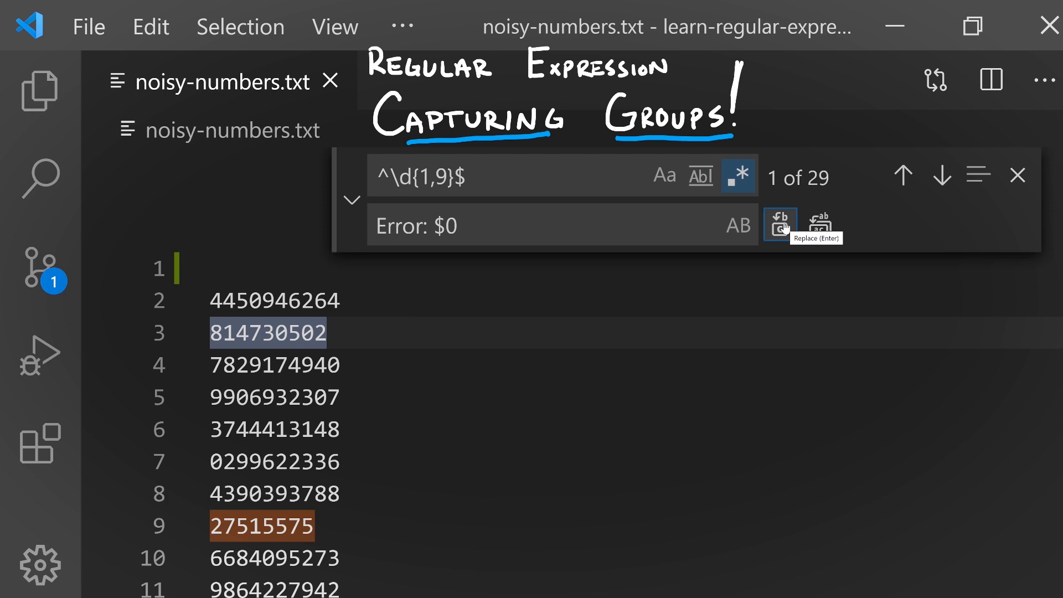
# Replace the first two matches individually so lines 3 and 9 read Error: 814730502 and Error: 27515575.
pyautogui.click(780, 224)
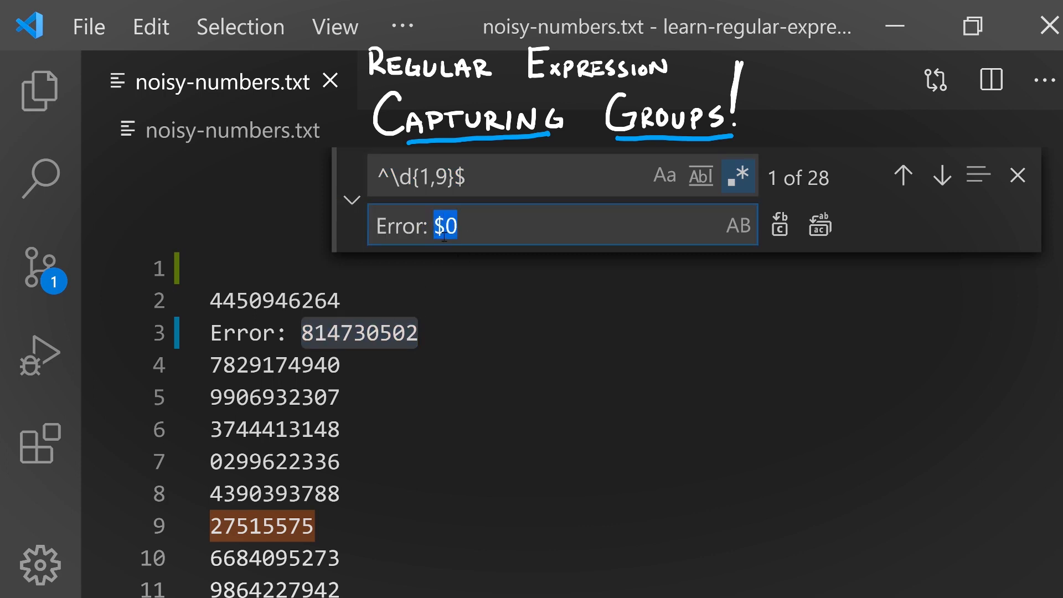
pyautogui.moveTo(470, 225)
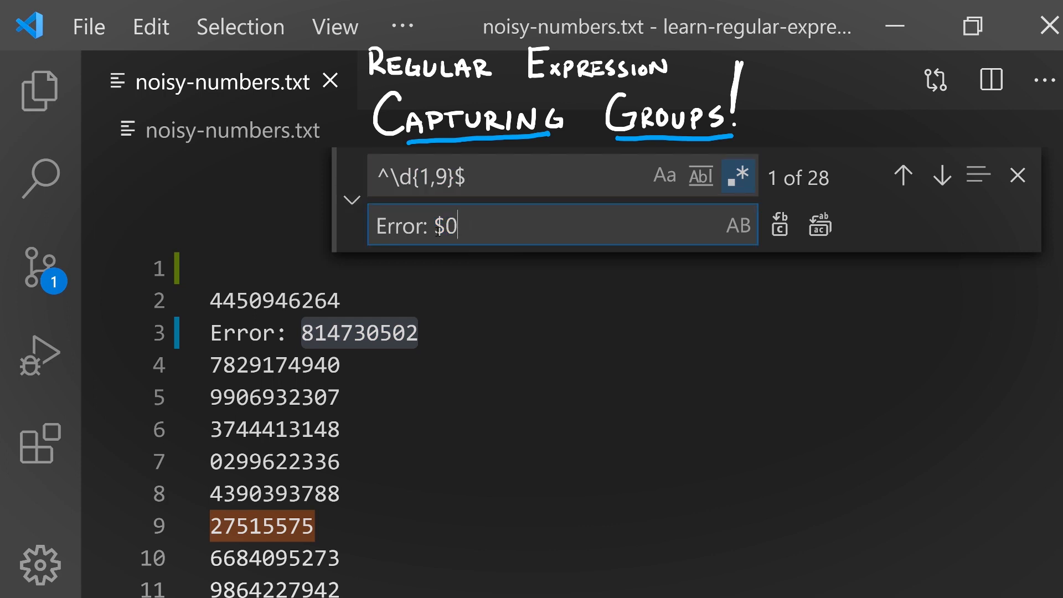
pyautogui.doubleClick(444, 226)
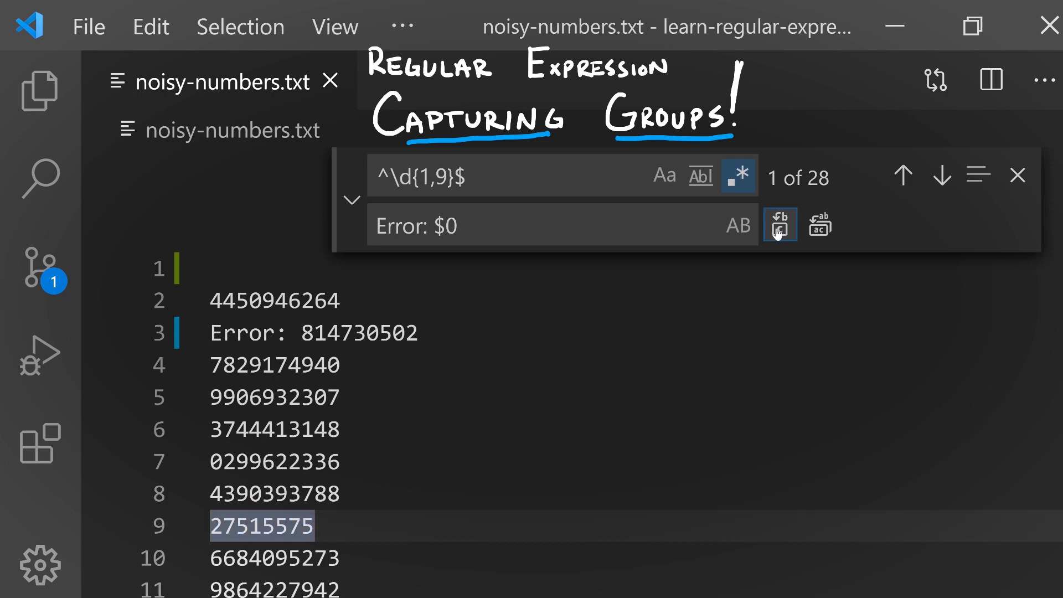
pyautogui.click(780, 224)
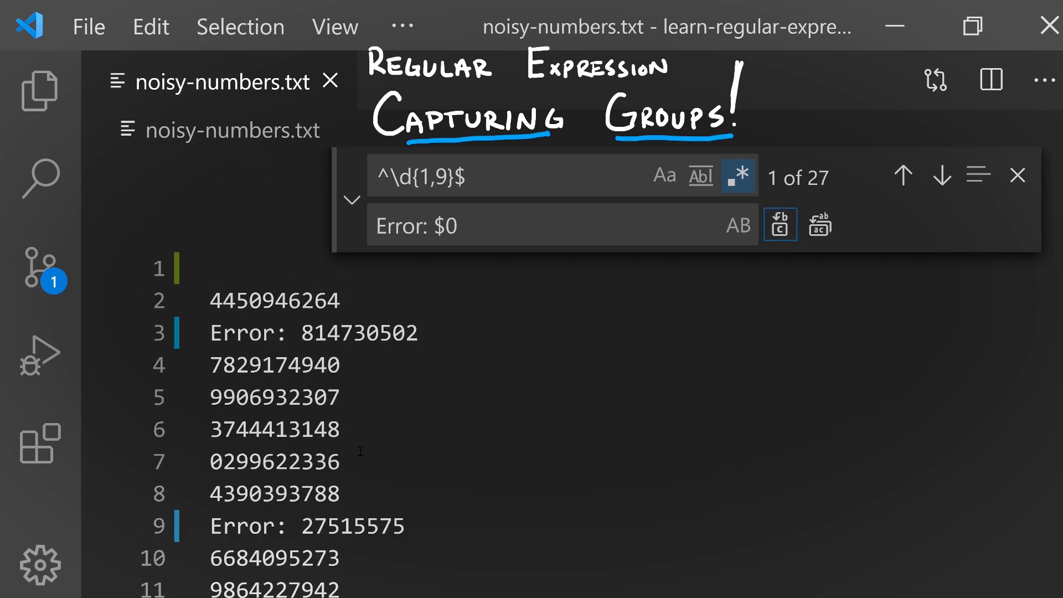
pyautogui.scroll(-3)
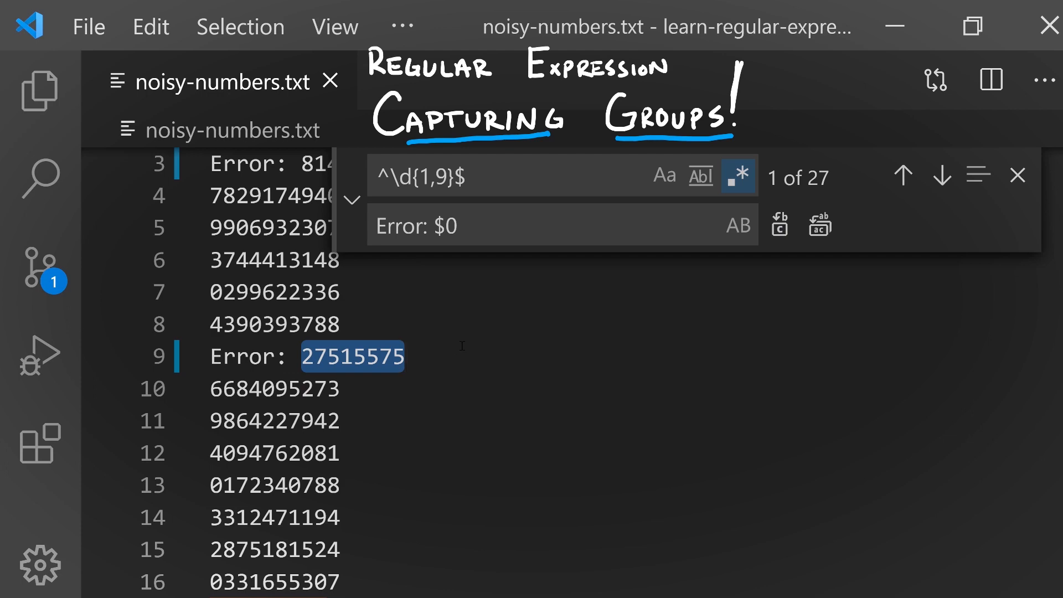
pyautogui.scroll(-3)
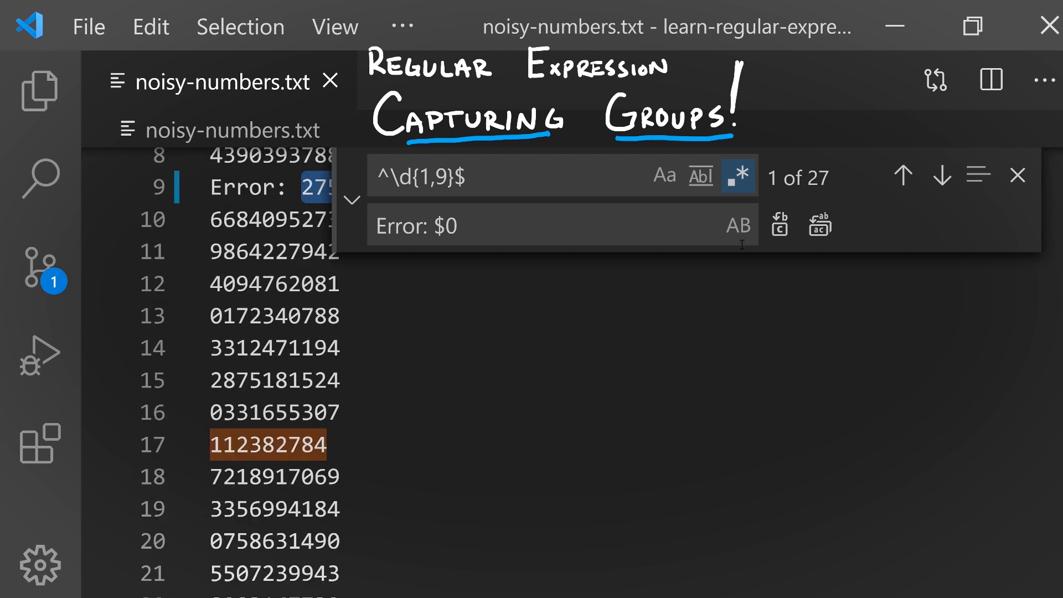
# Replace all remaining short numbers with their Error: prefix and review the file.
pyautogui.click(819, 223)
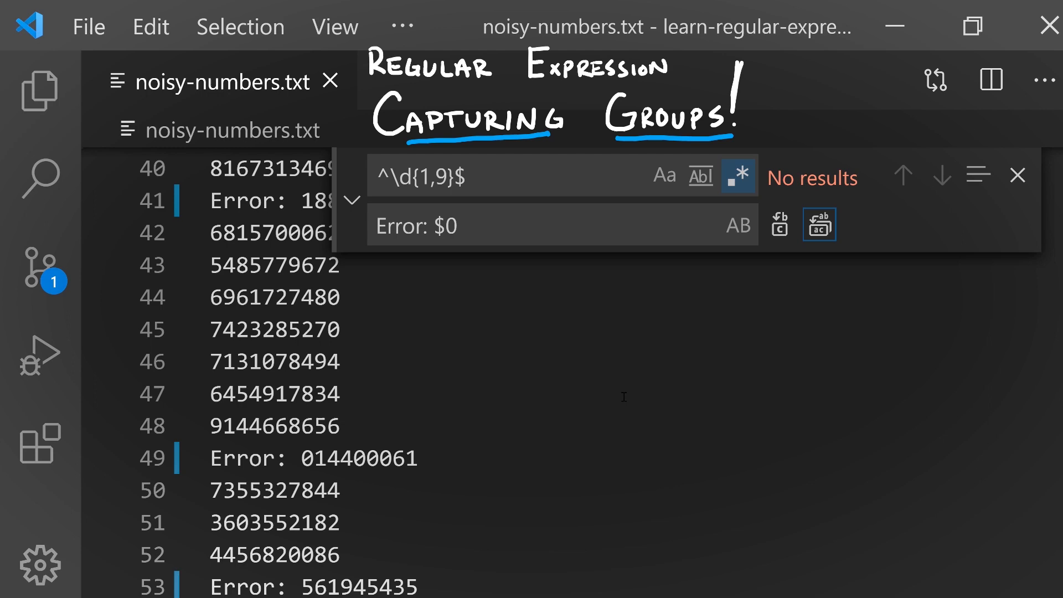
pyautogui.scroll(-3)
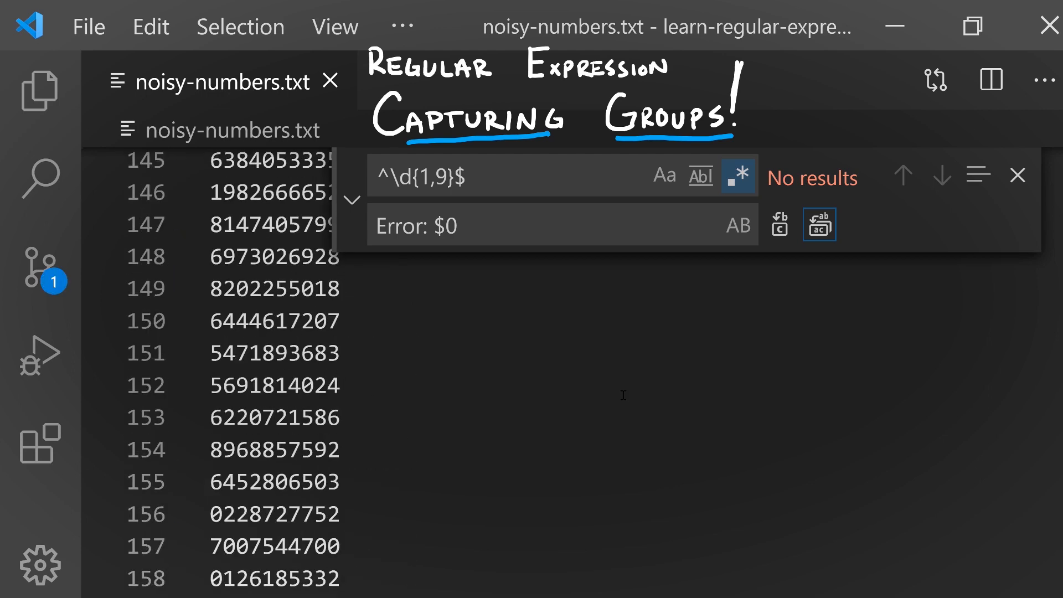
pyautogui.scroll(3)
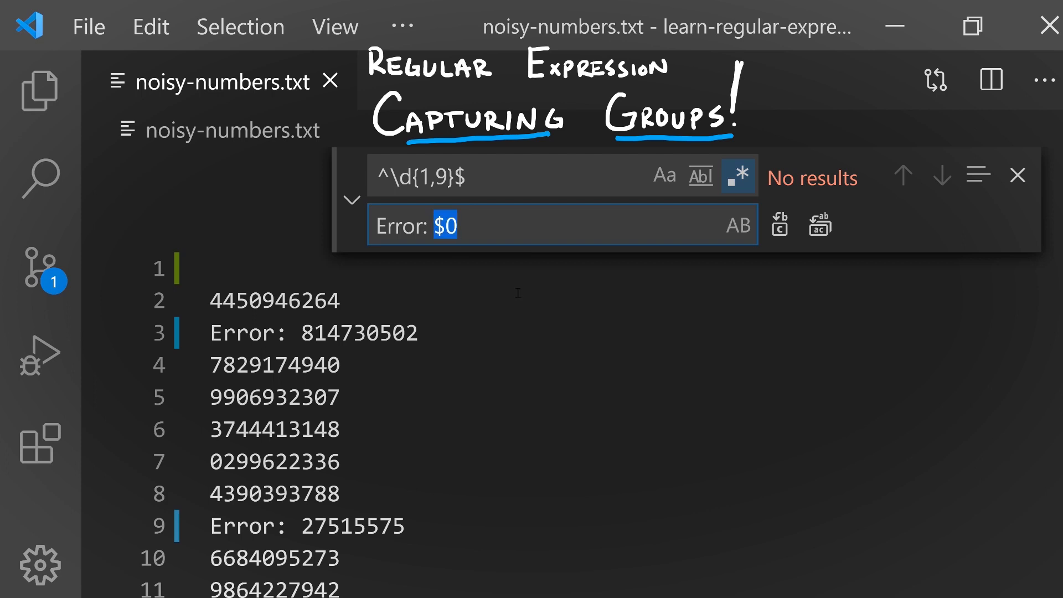
pyautogui.moveTo(530, 302)
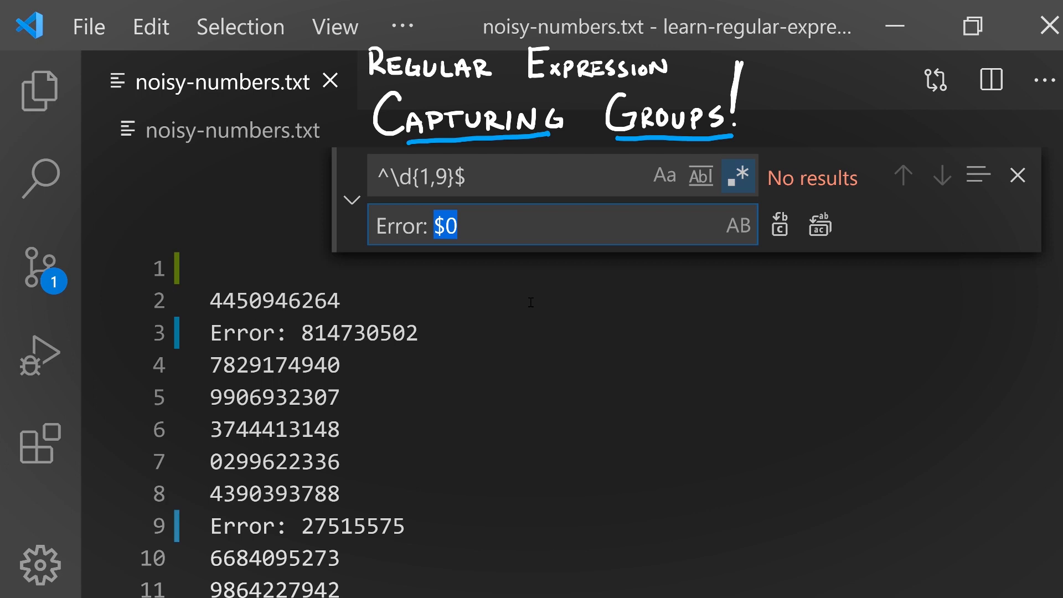
pyautogui.moveTo(382, 297)
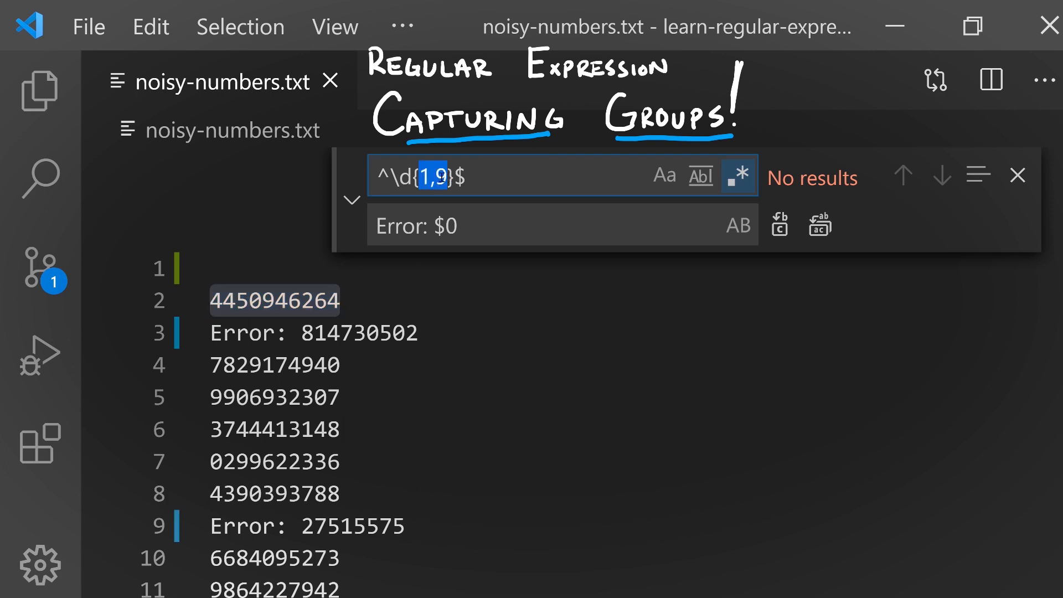
pyautogui.write('10')
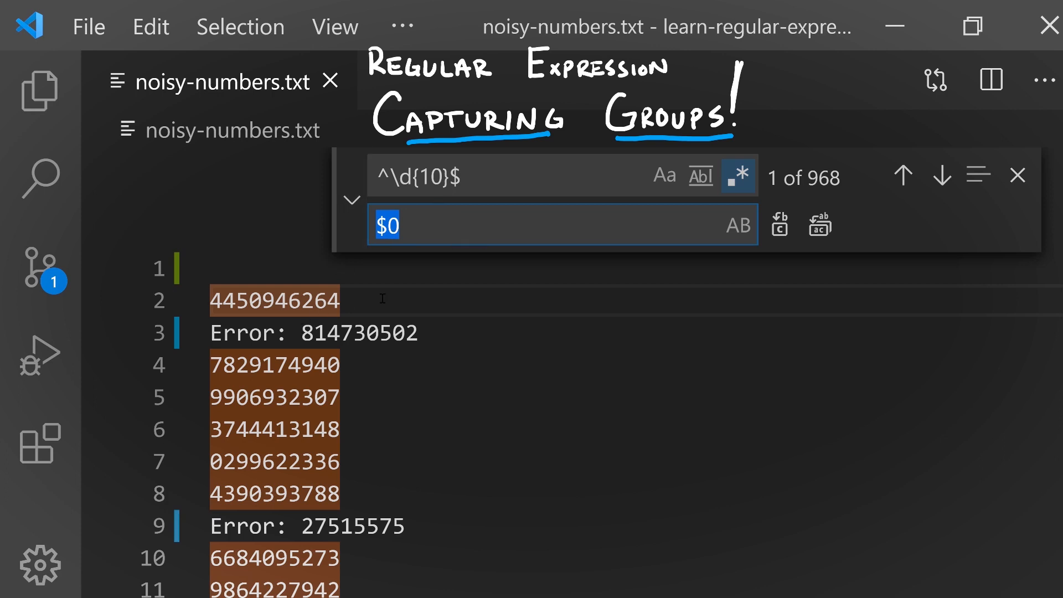
pyautogui.moveTo(415, 226)
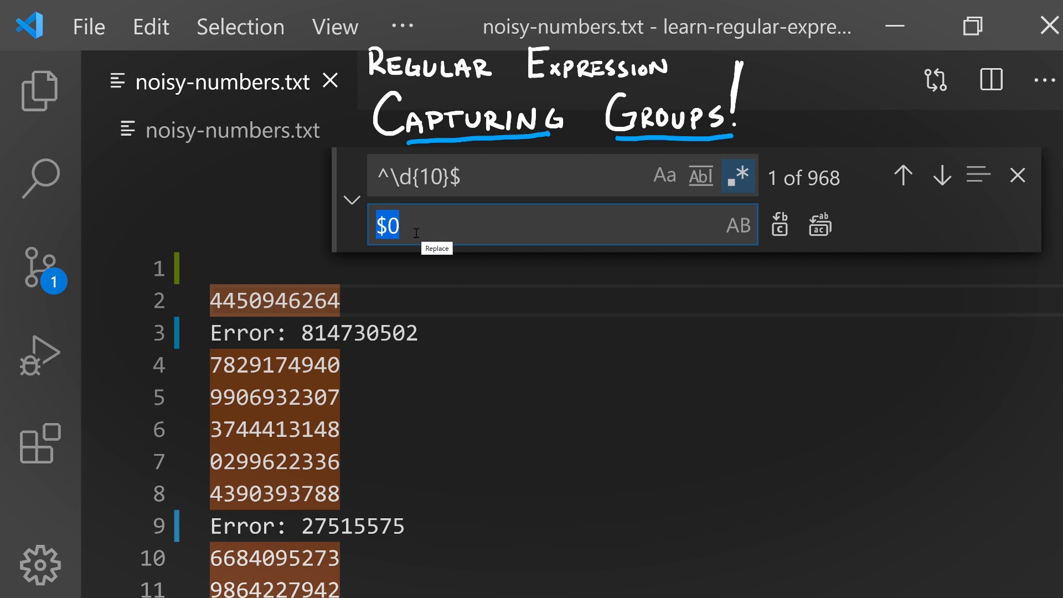
pyautogui.click(778, 225)
pyautogui.write(' -> (')
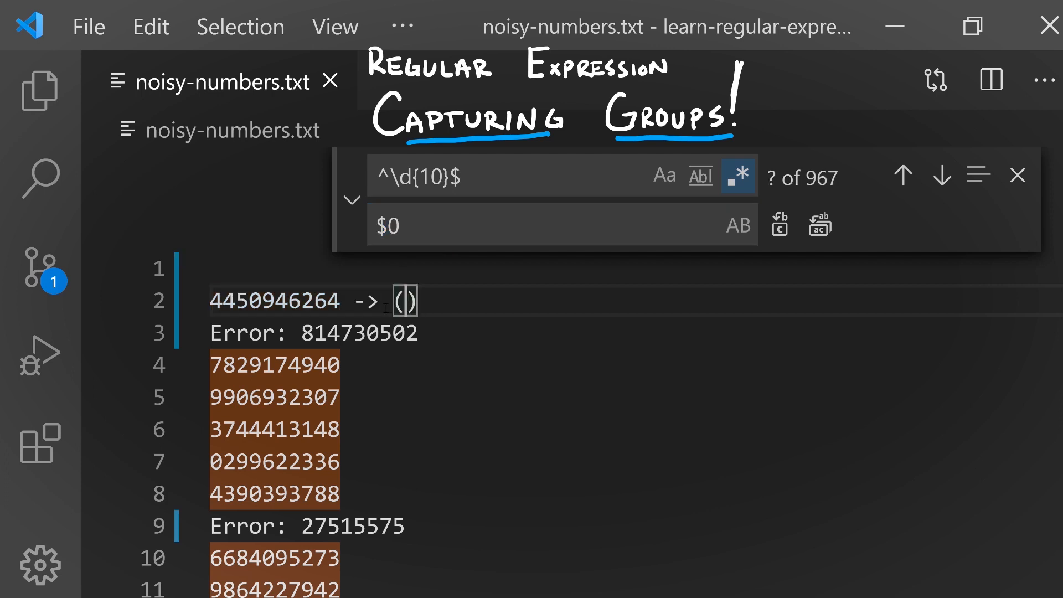
pyautogui.write('445')
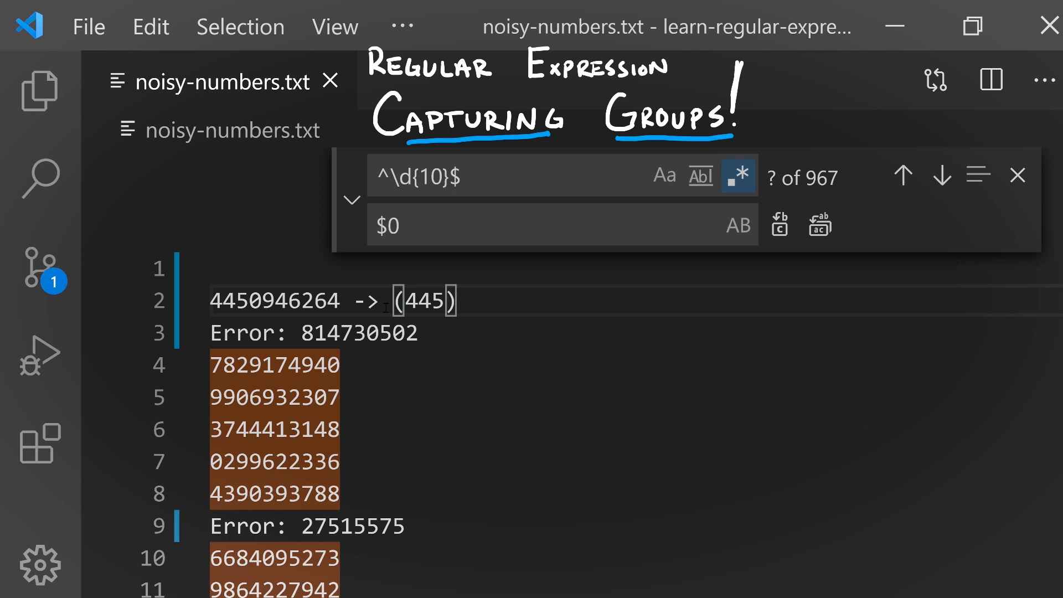
pyautogui.write('094')
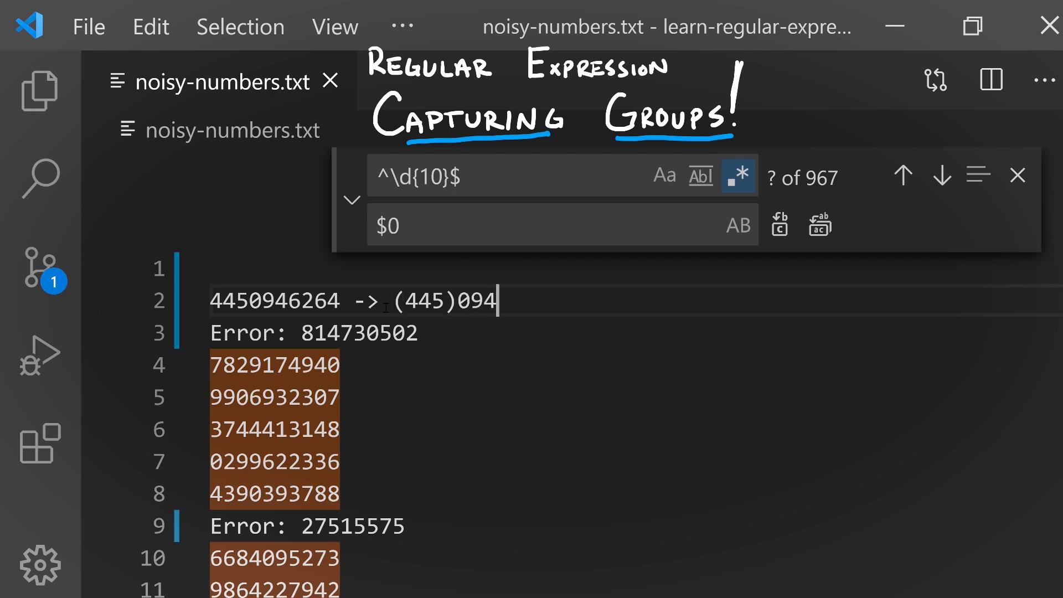
pyautogui.write('-6264')
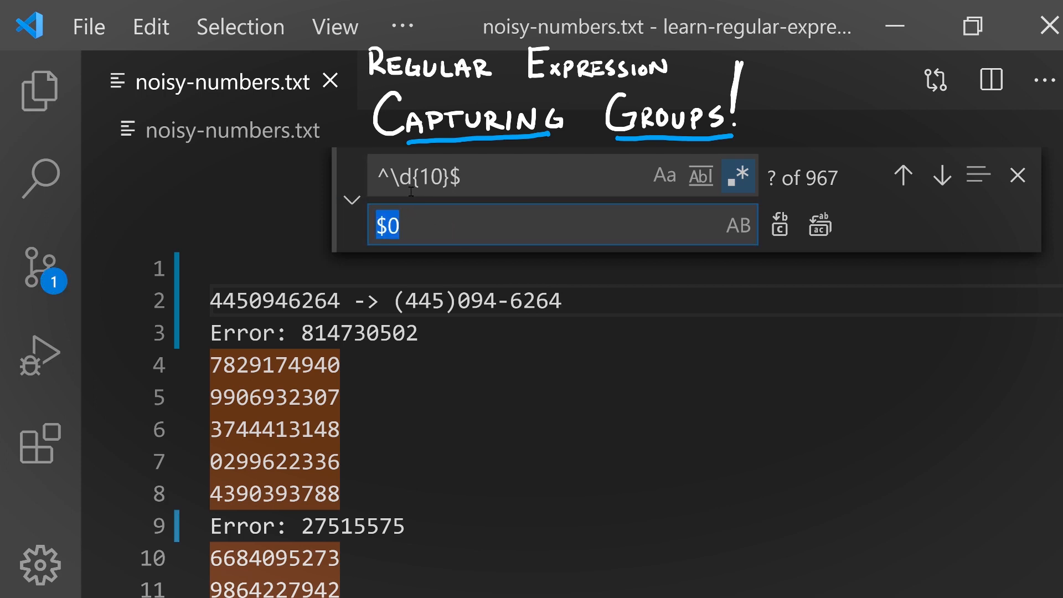
pyautogui.moveTo(479, 253)
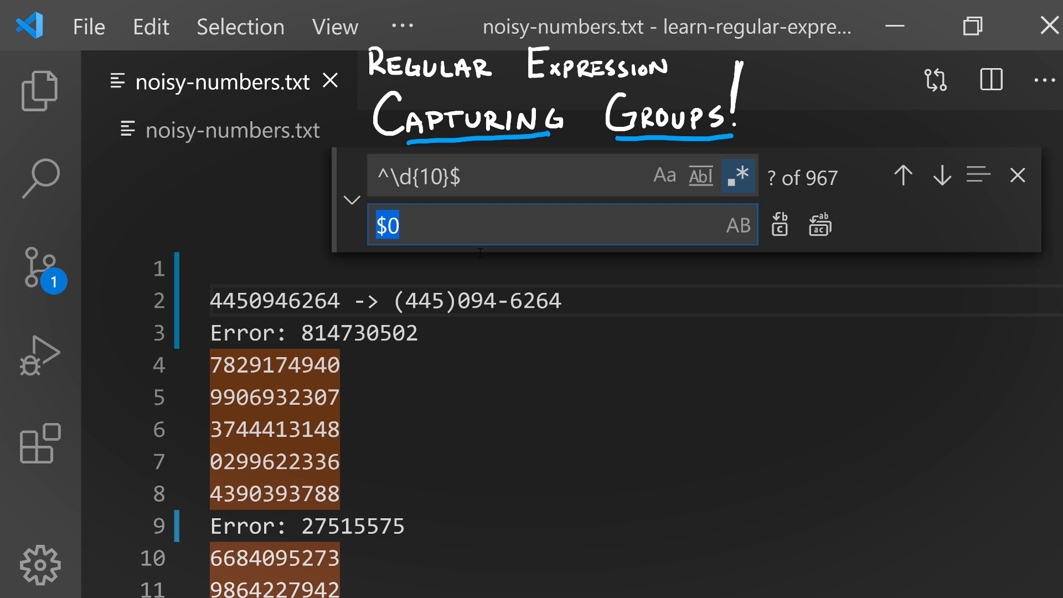
pyautogui.moveTo(479, 253)
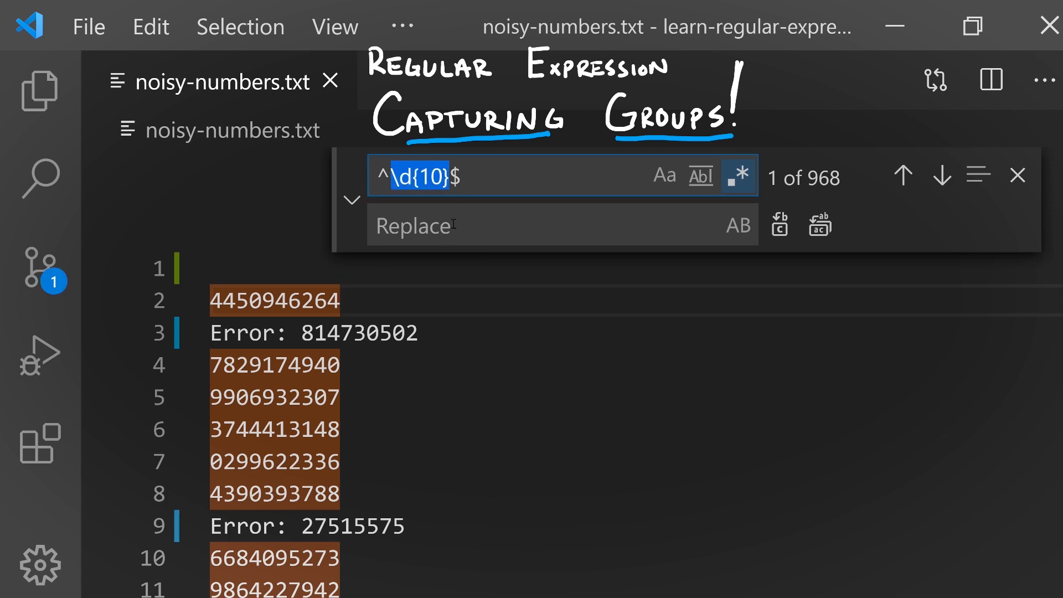
# Rewrite the search pattern as ^\d{3}\d{3}\d{4}$, still matching 968 ten-digit lines.
pyautogui.click(430, 177)
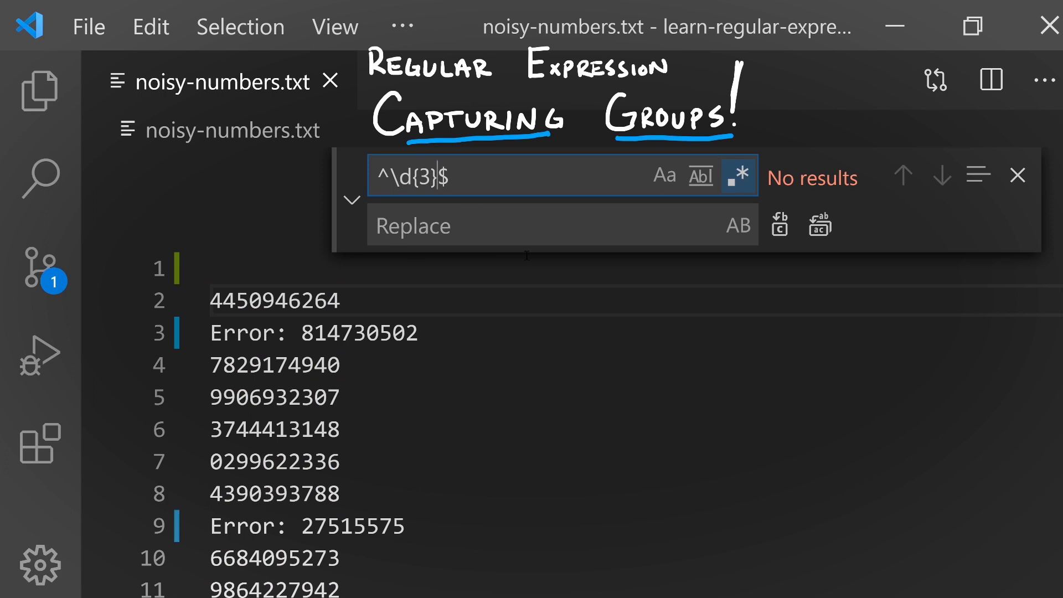
pyautogui.write('\\d{3')
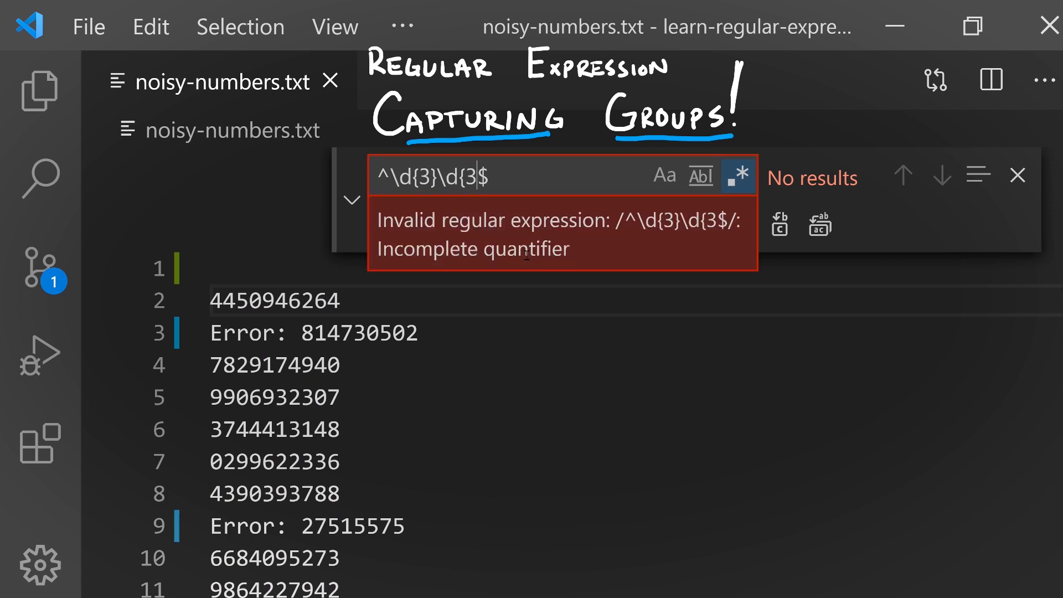
pyautogui.write('}\\d{')
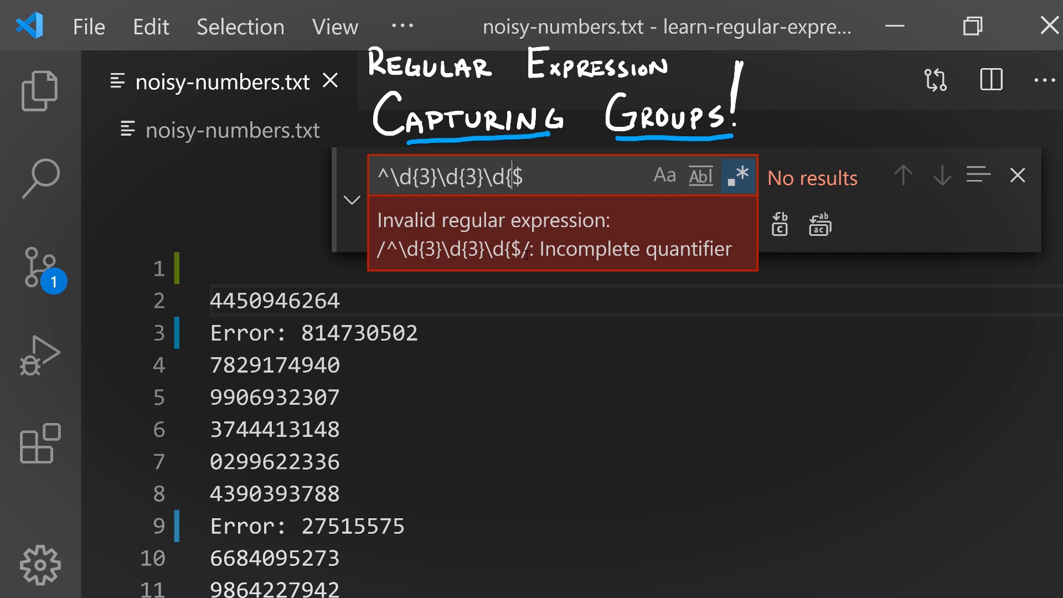
pyautogui.write('4}')
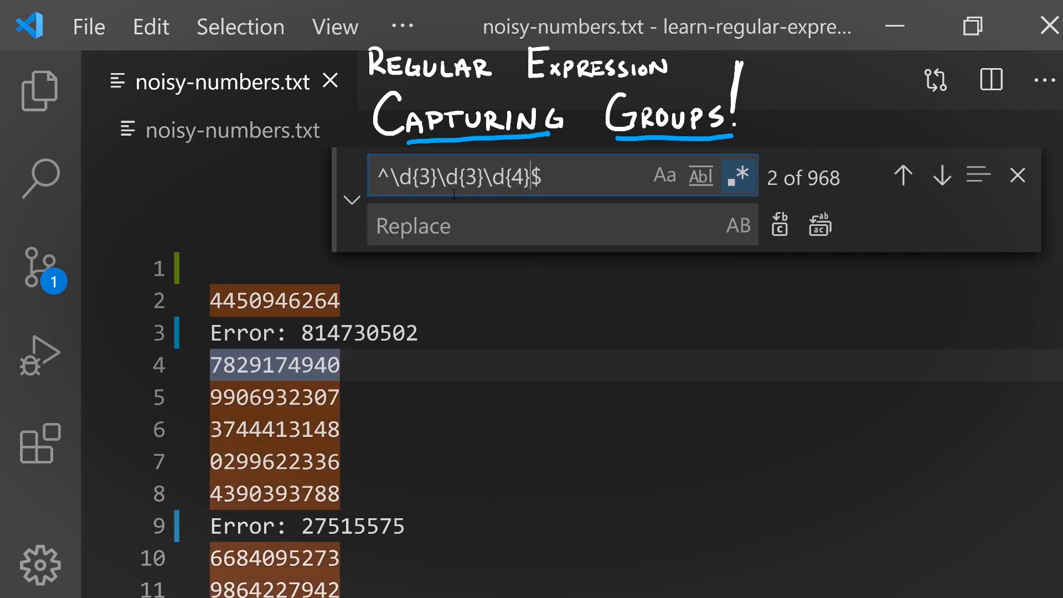
pyautogui.moveTo(364, 418)
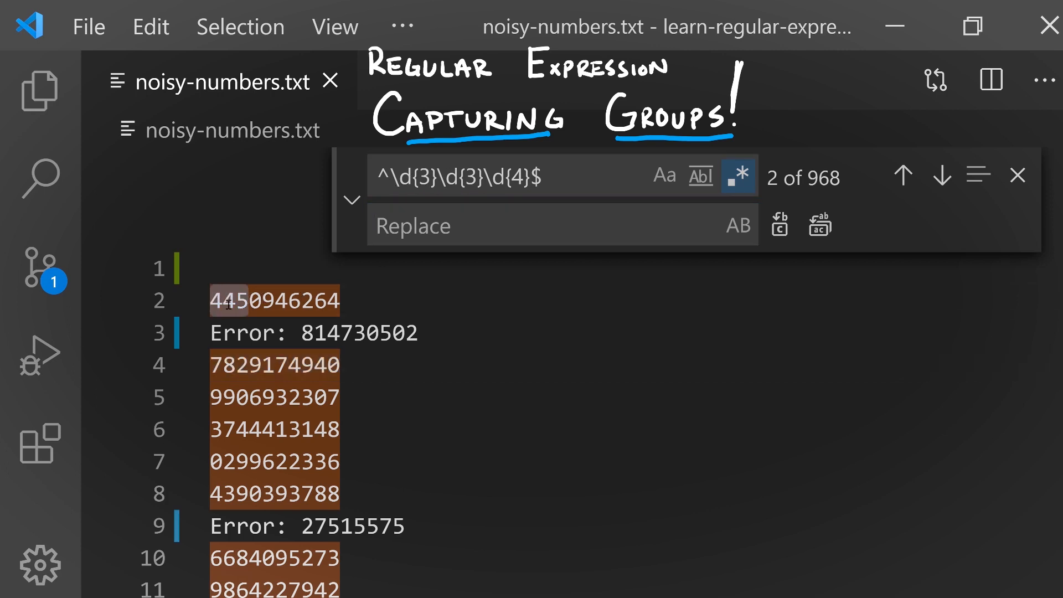
pyautogui.moveTo(406, 211)
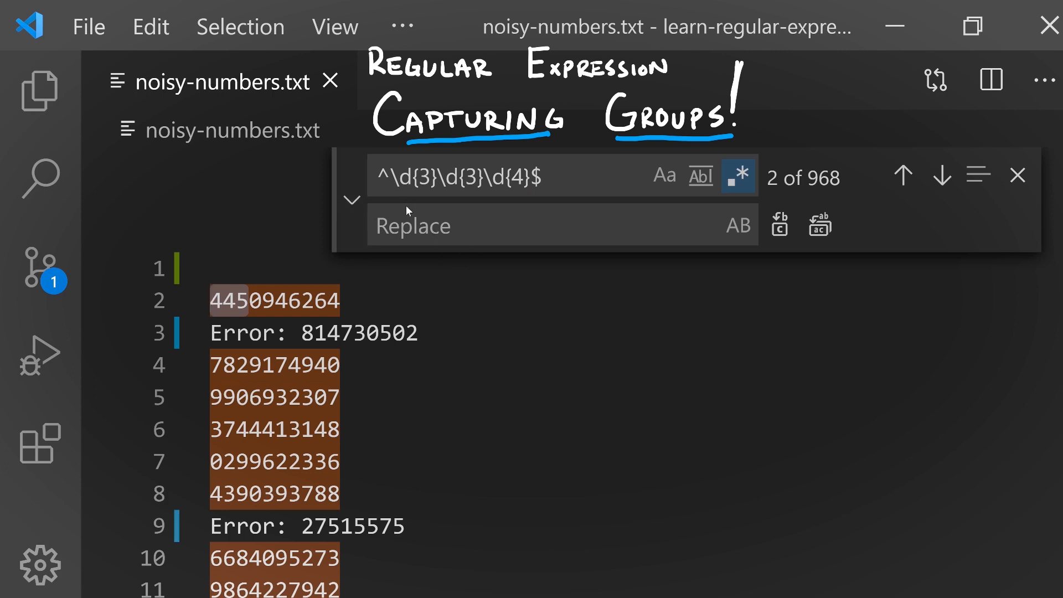
pyautogui.moveTo(399, 203)
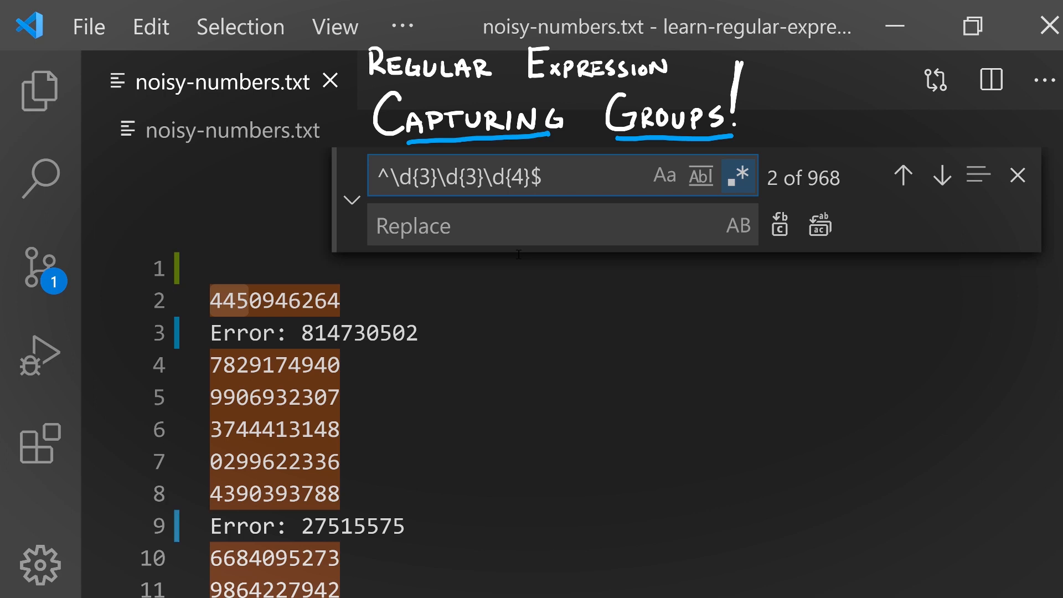
# Wrap the digit blocks in parentheses to form ^(\d{3})(\d{3})(\d{4})$ with three capture groups.
pyautogui.write('(')
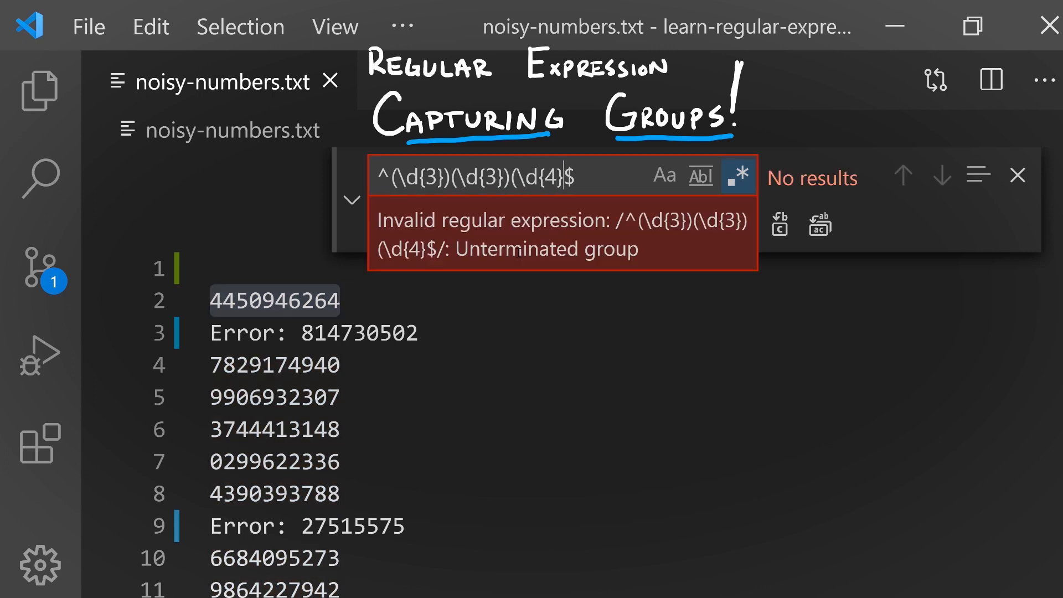
pyautogui.write(')')
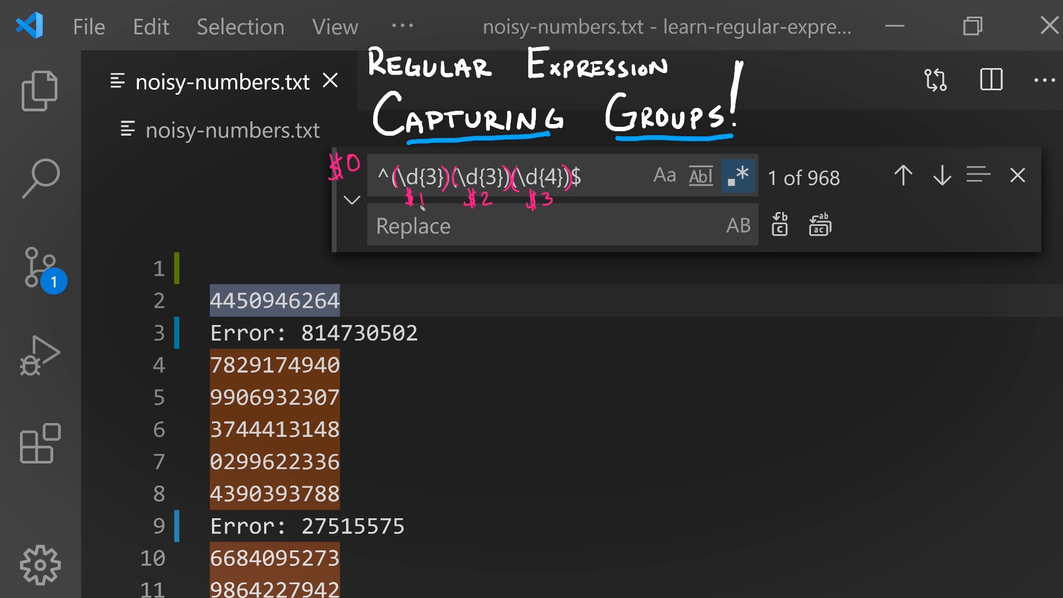
pyautogui.moveTo(416, 207)
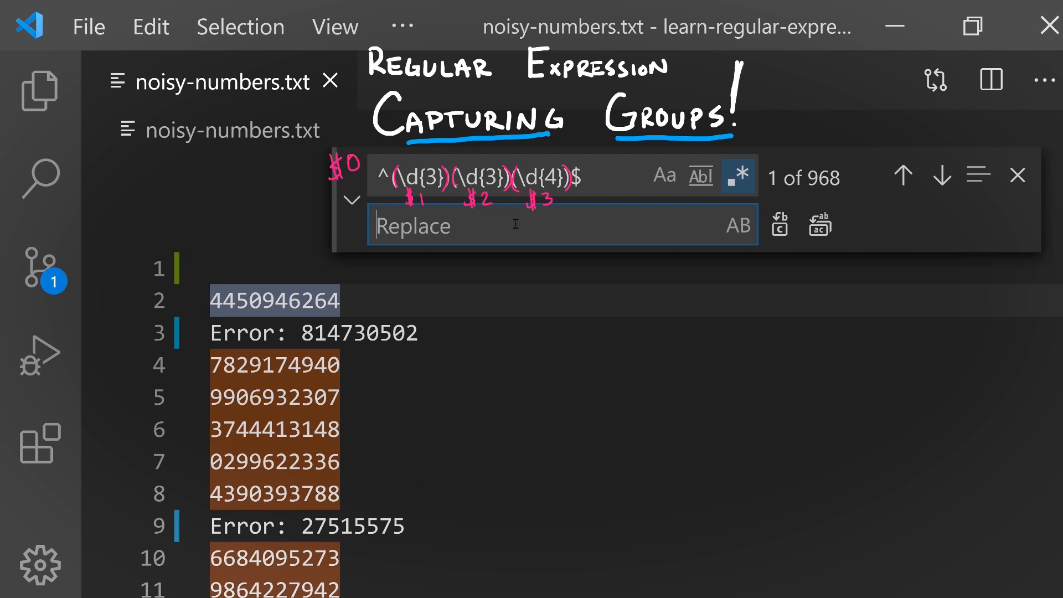
pyautogui.write('(')
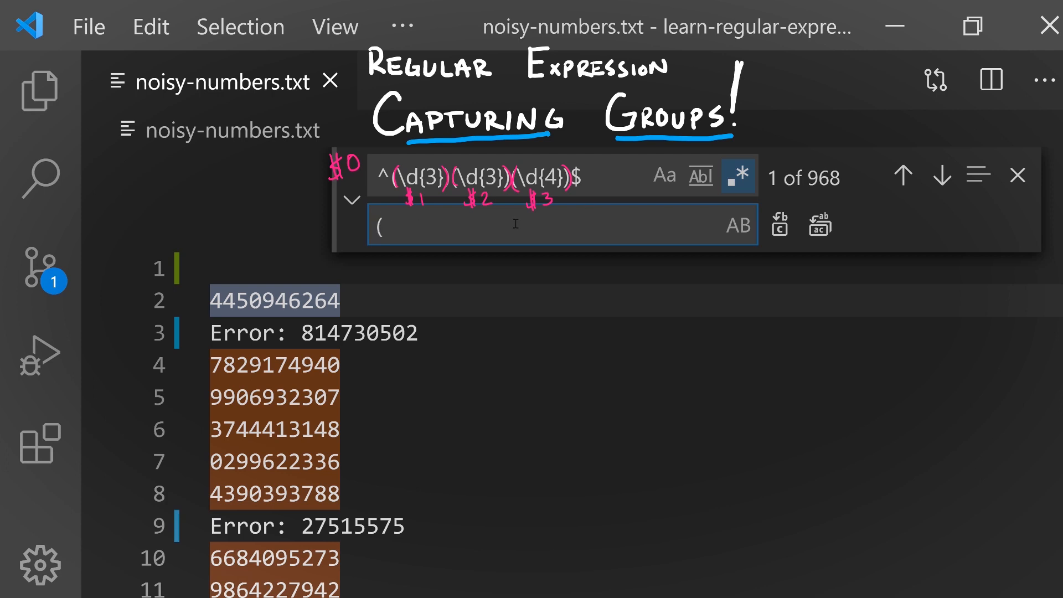
pyautogui.write('$1)')
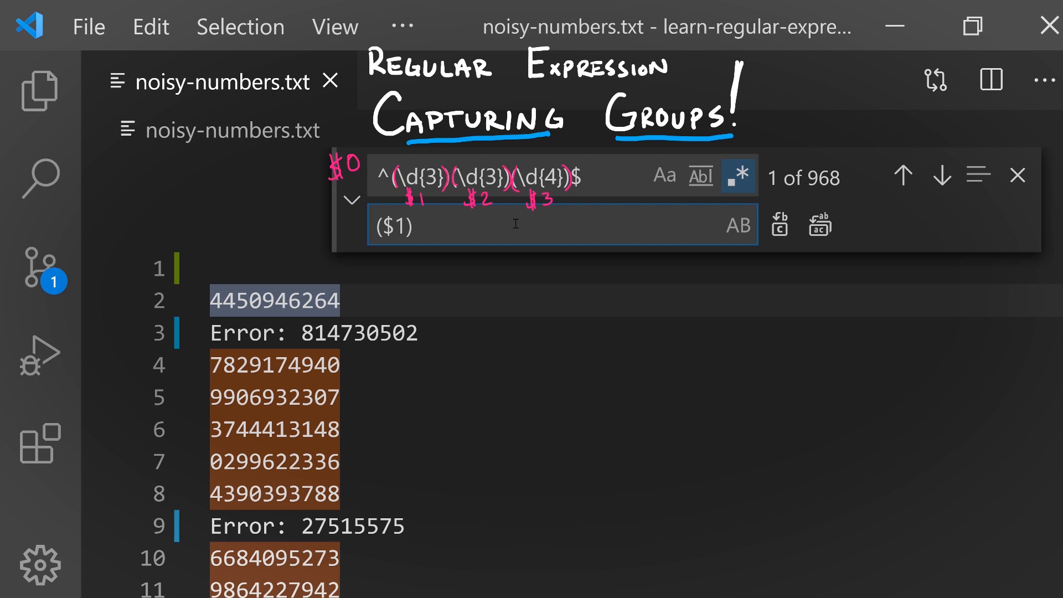
pyautogui.write('$2-')
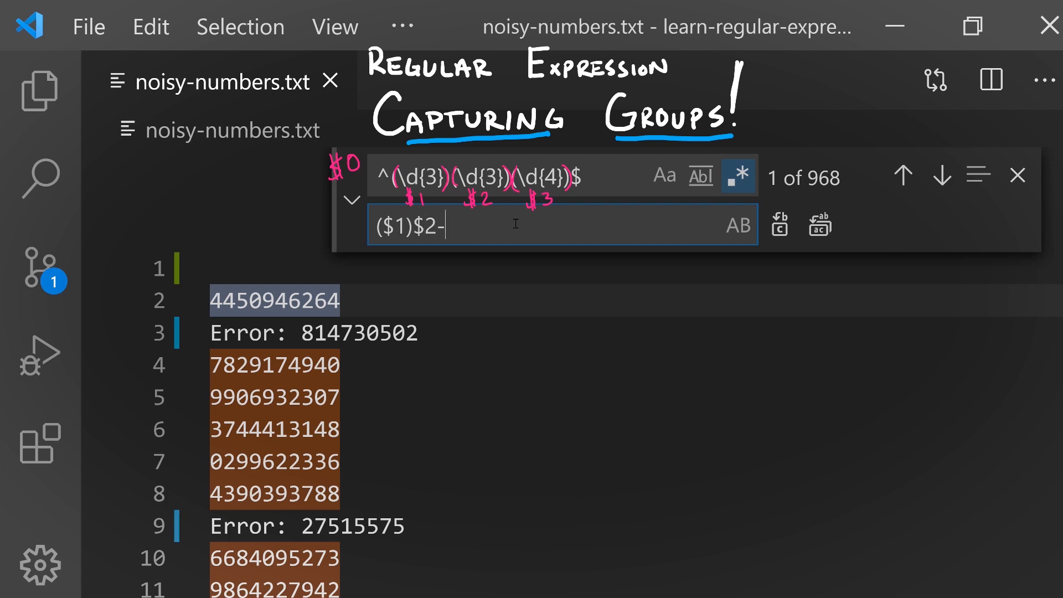
pyautogui.write('$')
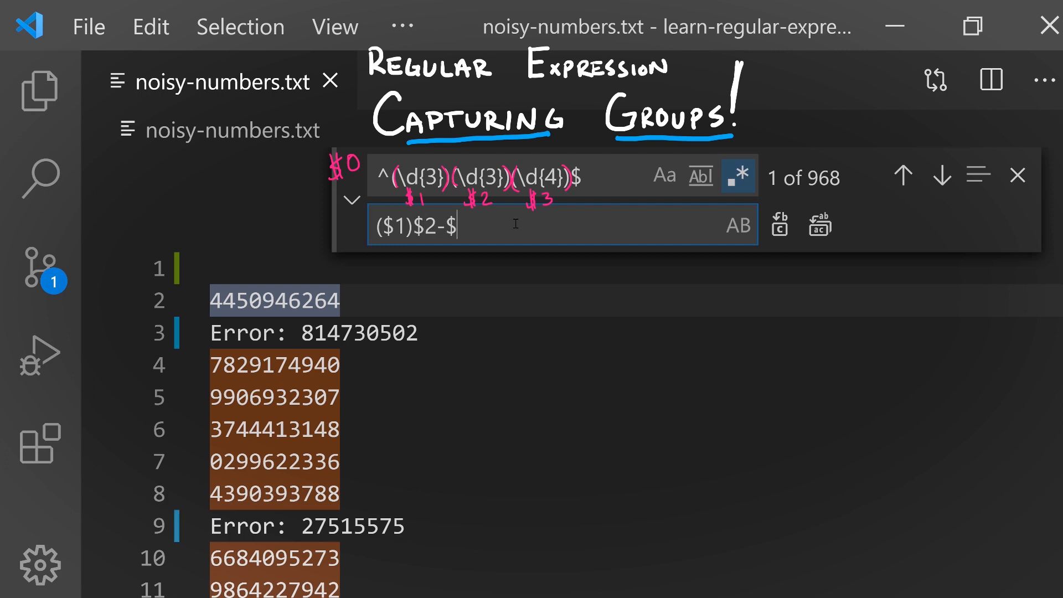
pyautogui.write('3')
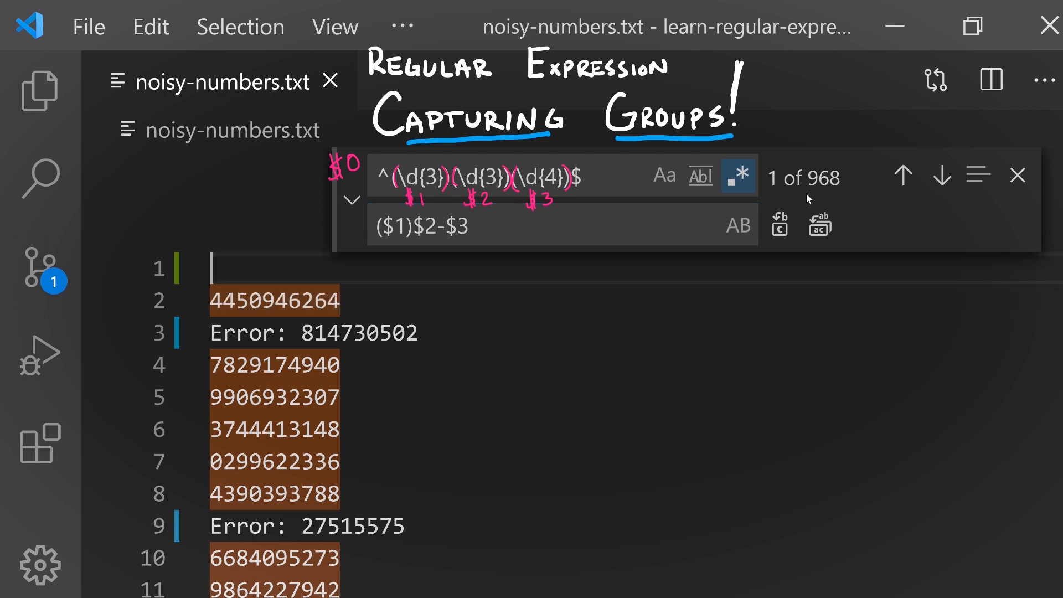
pyautogui.click(780, 224)
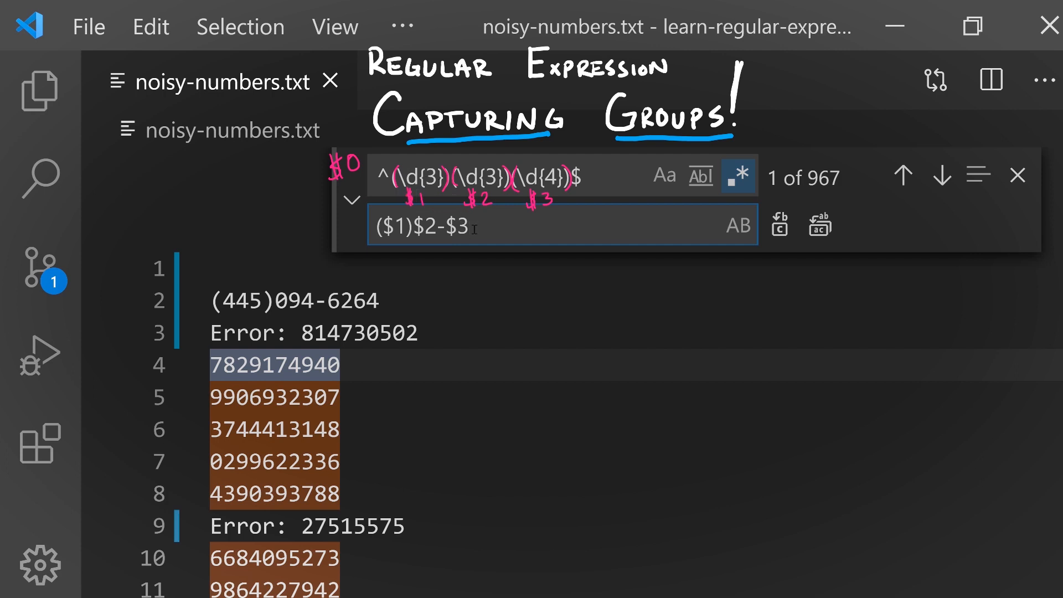
pyautogui.moveTo(500, 243)
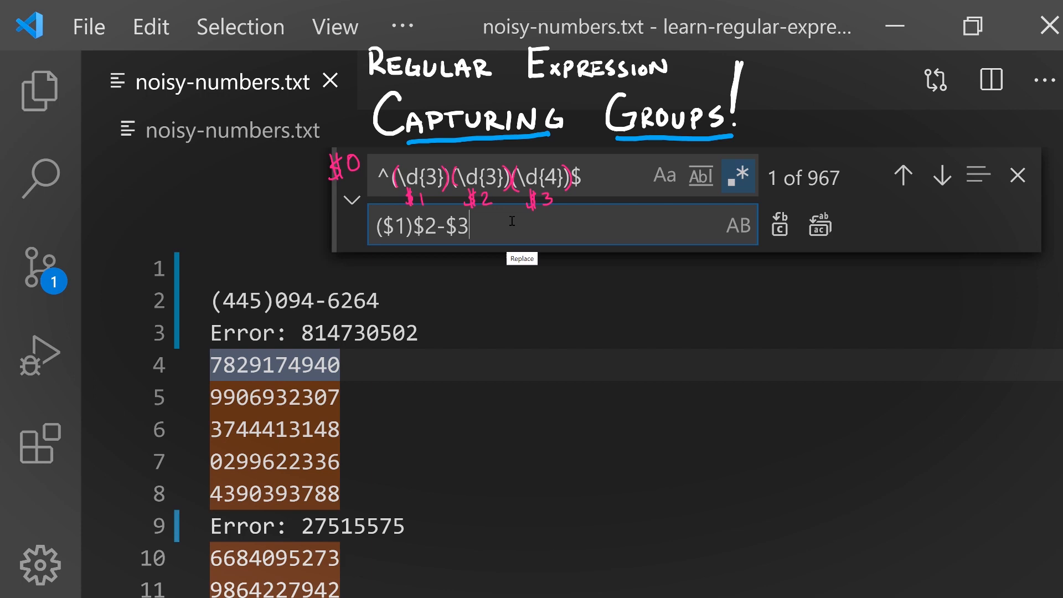
pyautogui.moveTo(778, 224)
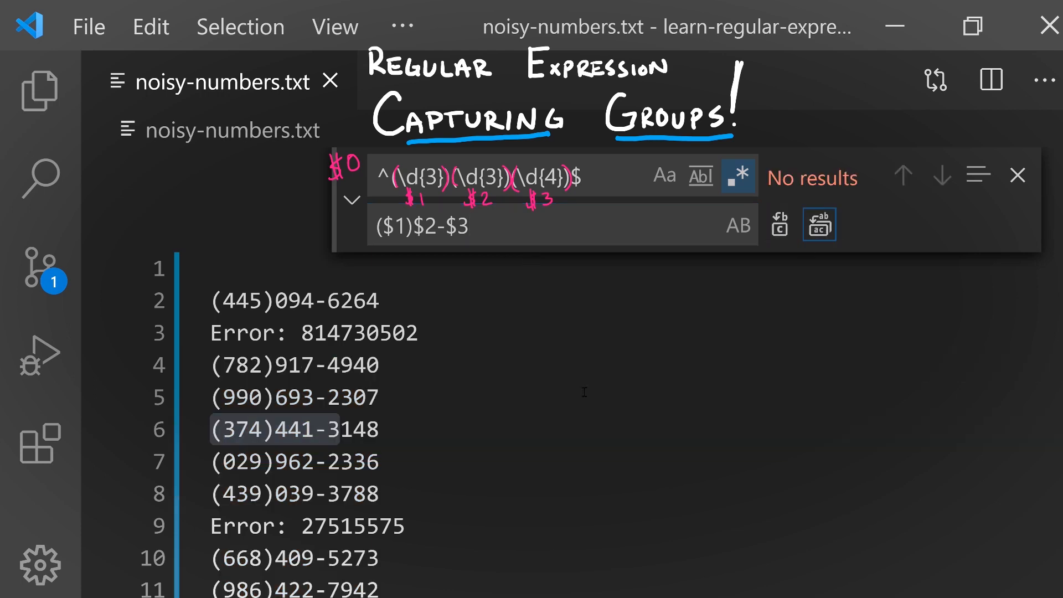
pyautogui.scroll(-3)
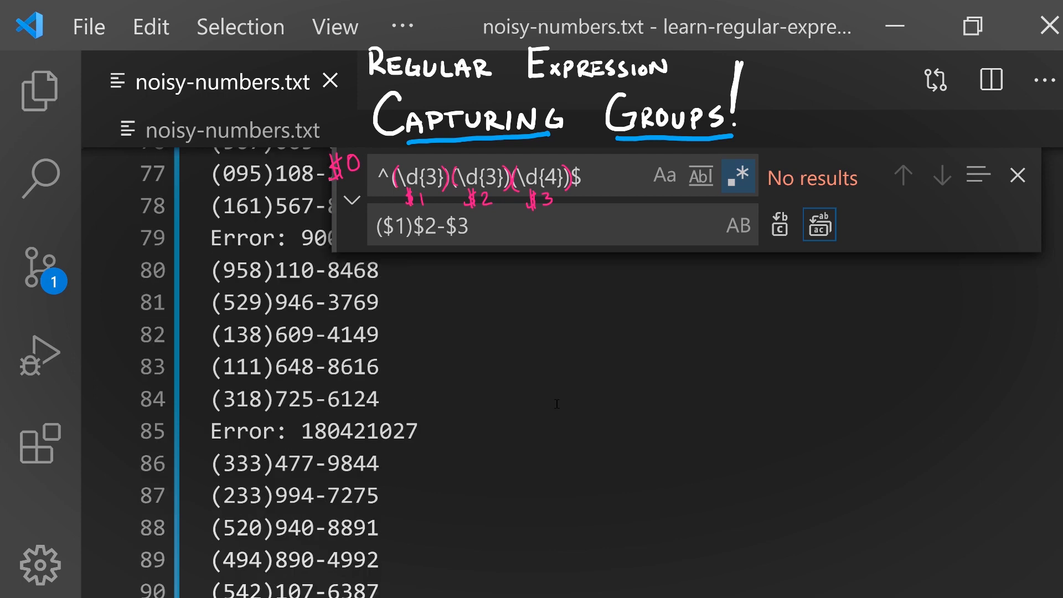
pyautogui.scroll(-3)
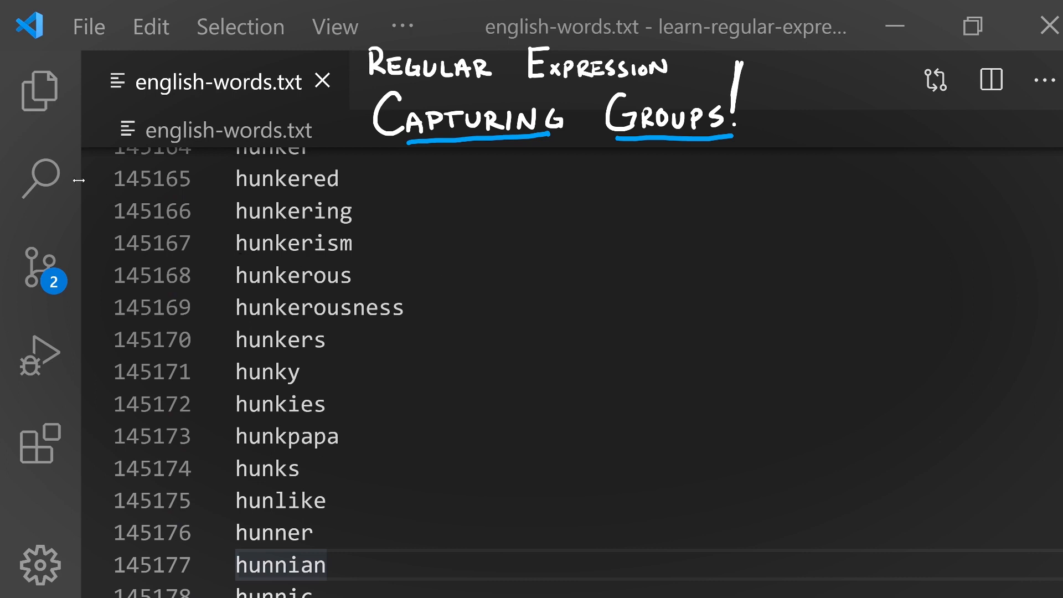
pyautogui.moveTo(511, 334)
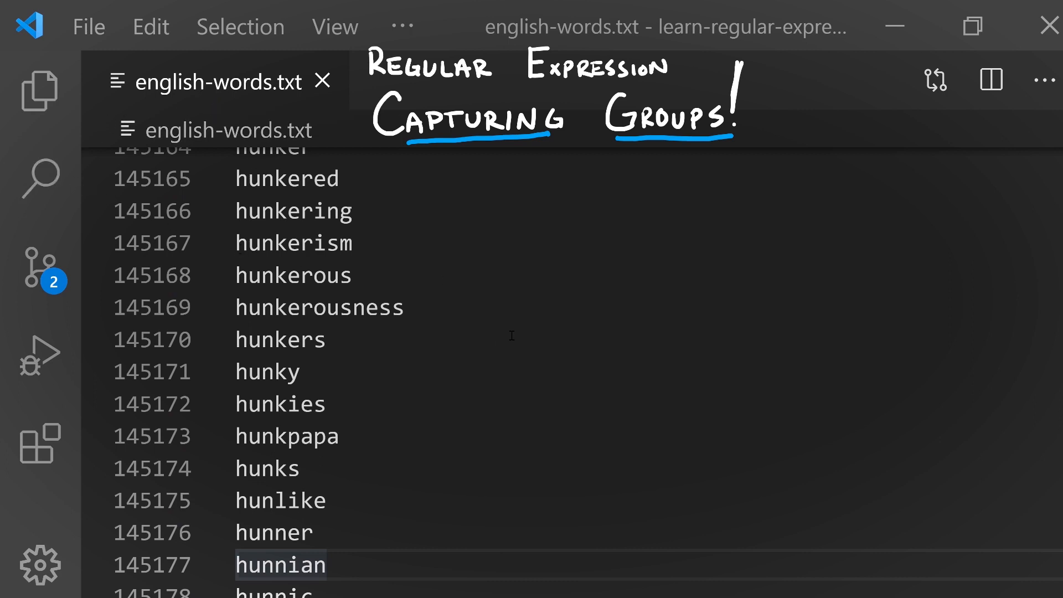
pyautogui.moveTo(745, 258)
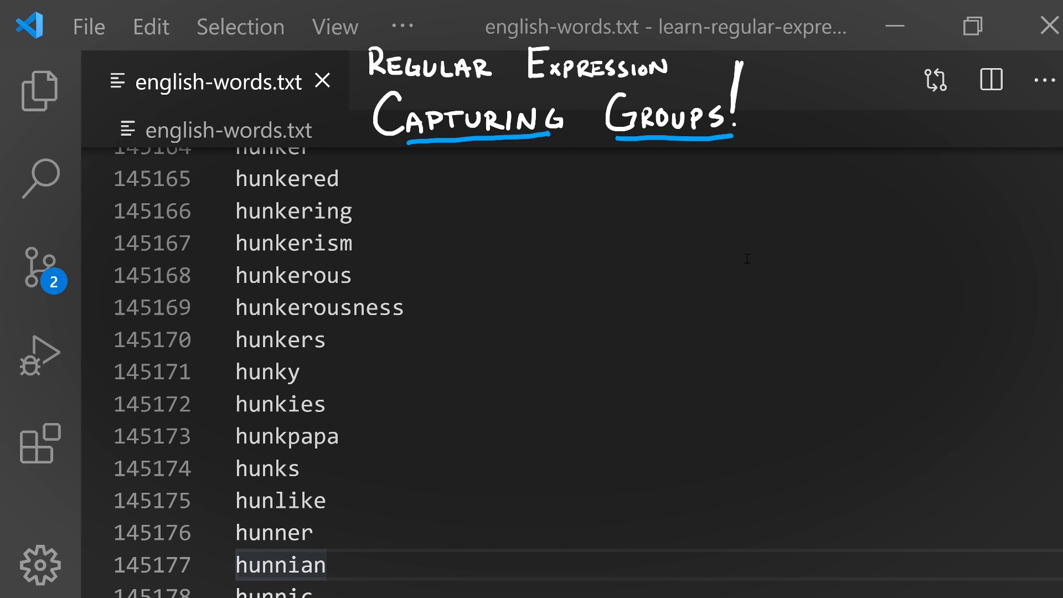
pyautogui.moveTo(554, 319)
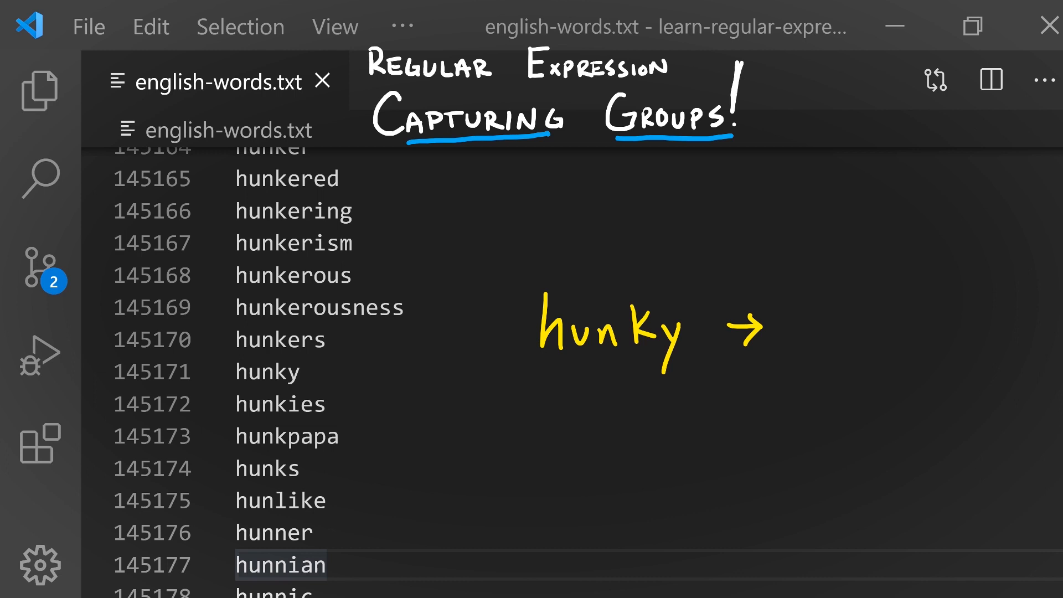
pyautogui.moveTo(789, 329)
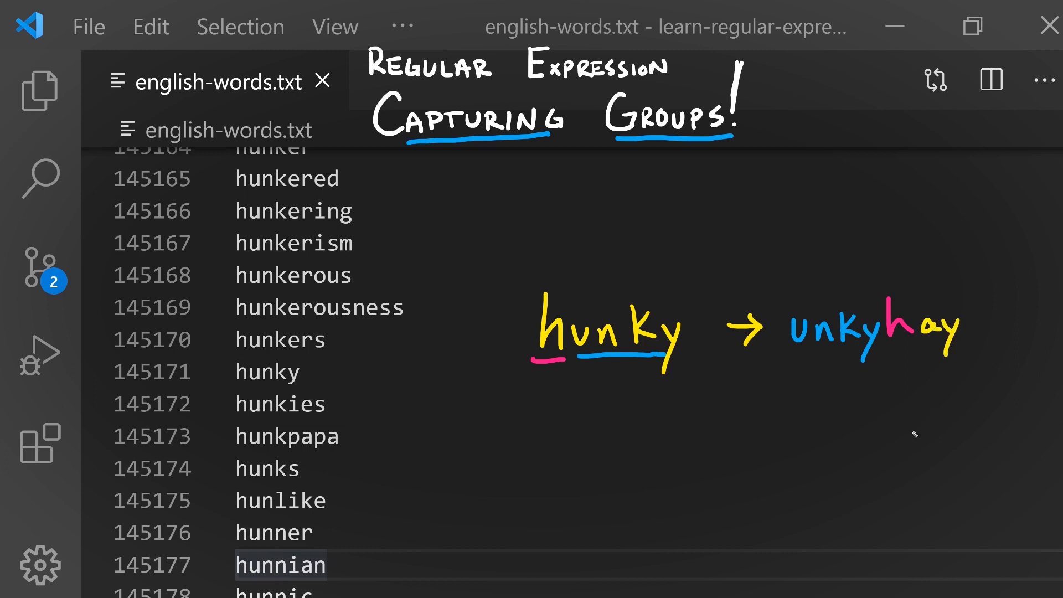
pyautogui.moveTo(525, 384)
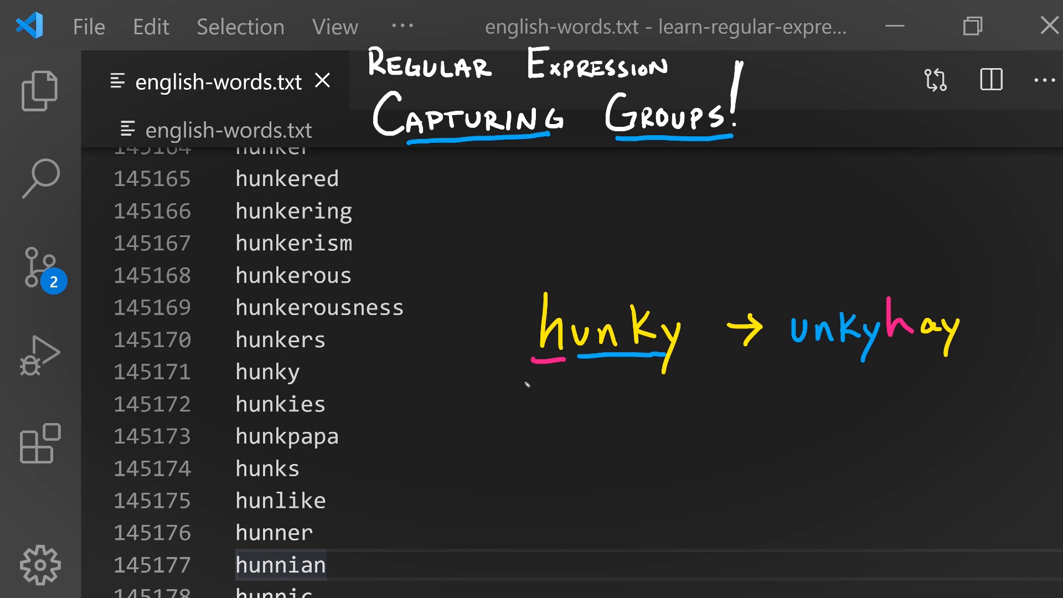
pyautogui.moveTo(713, 419)
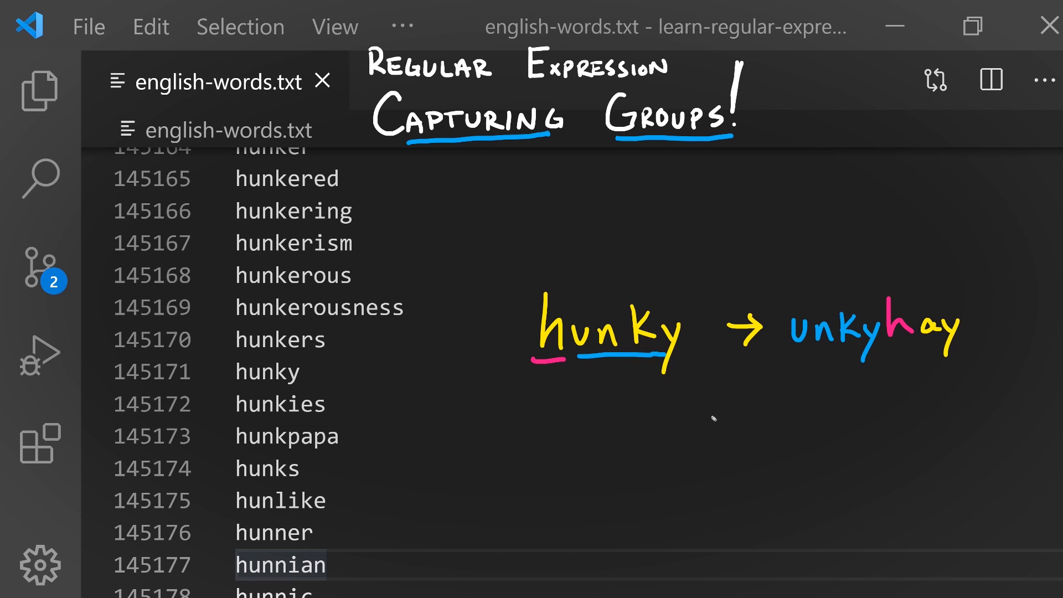
pyautogui.moveTo(709, 439)
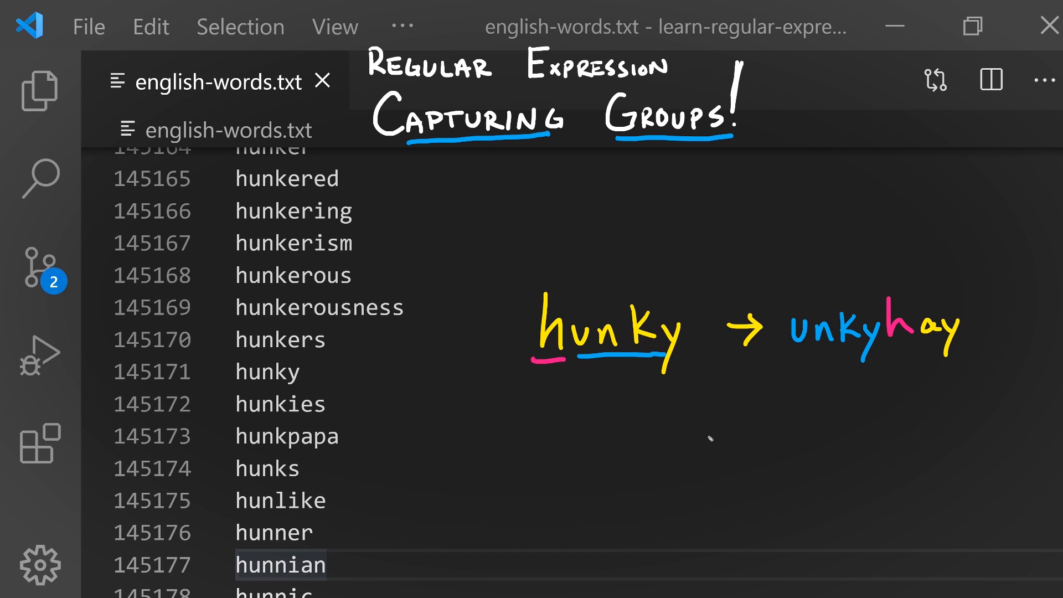
# Bring up find-and-replace (Ctrl+H) over english-words.txt with regex matching enabled.
pyautogui.press('Ctrl+h')
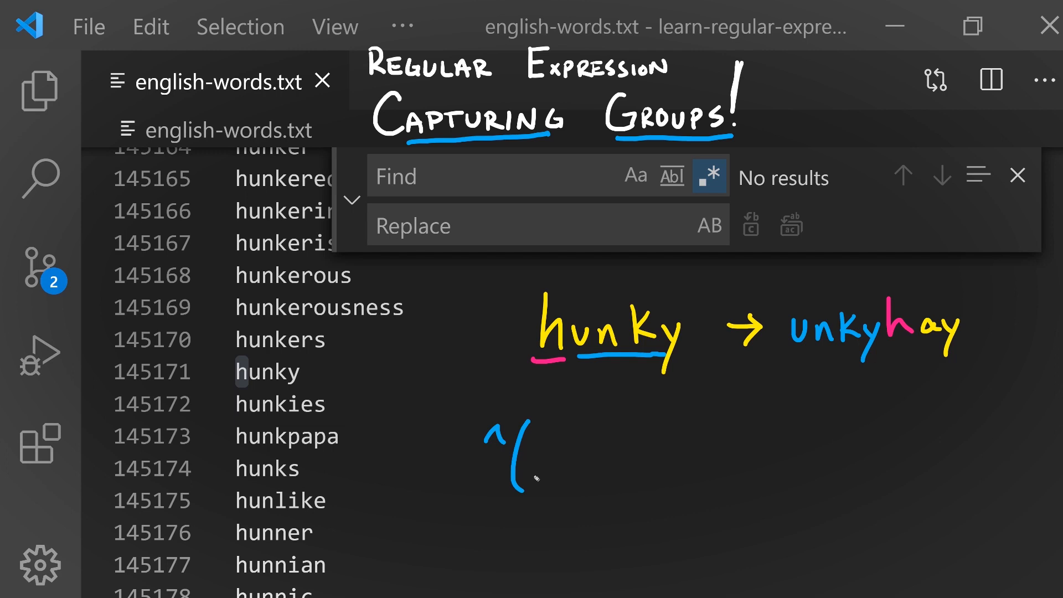
pyautogui.moveTo(556, 441)
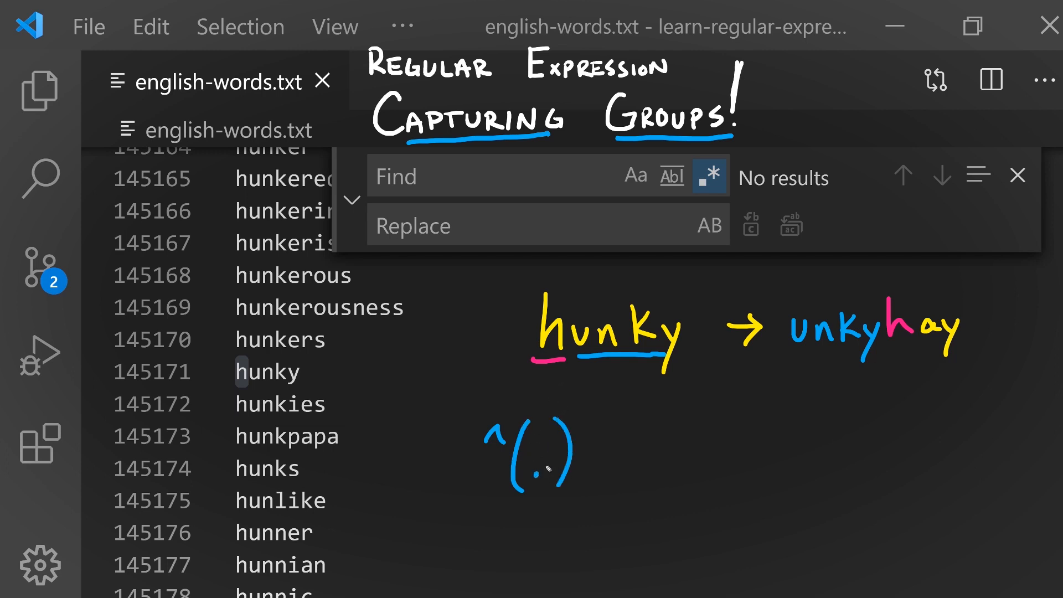
pyautogui.moveTo(638, 387)
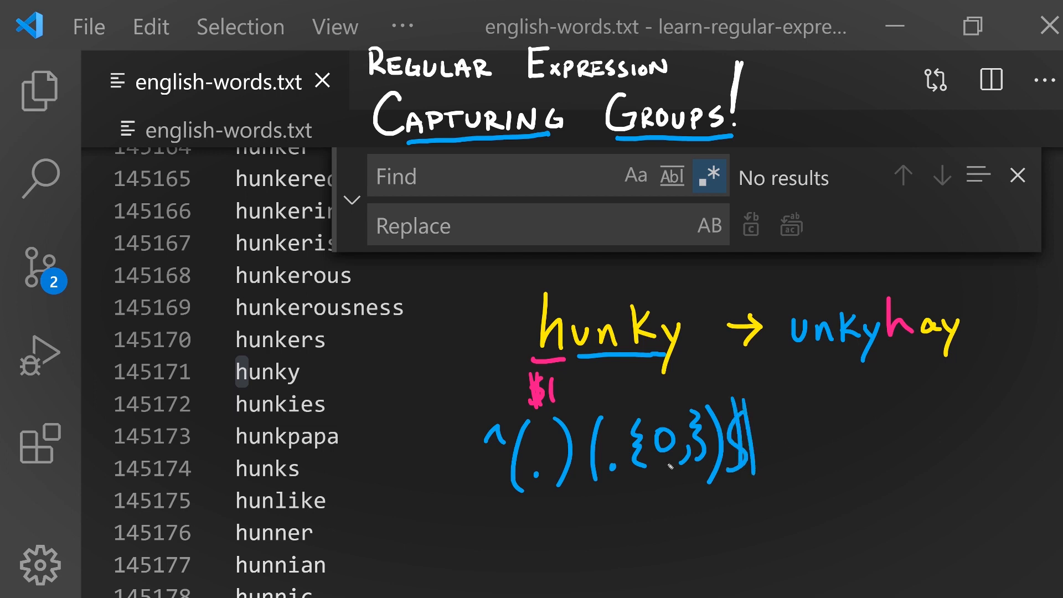
pyautogui.moveTo(971, 406)
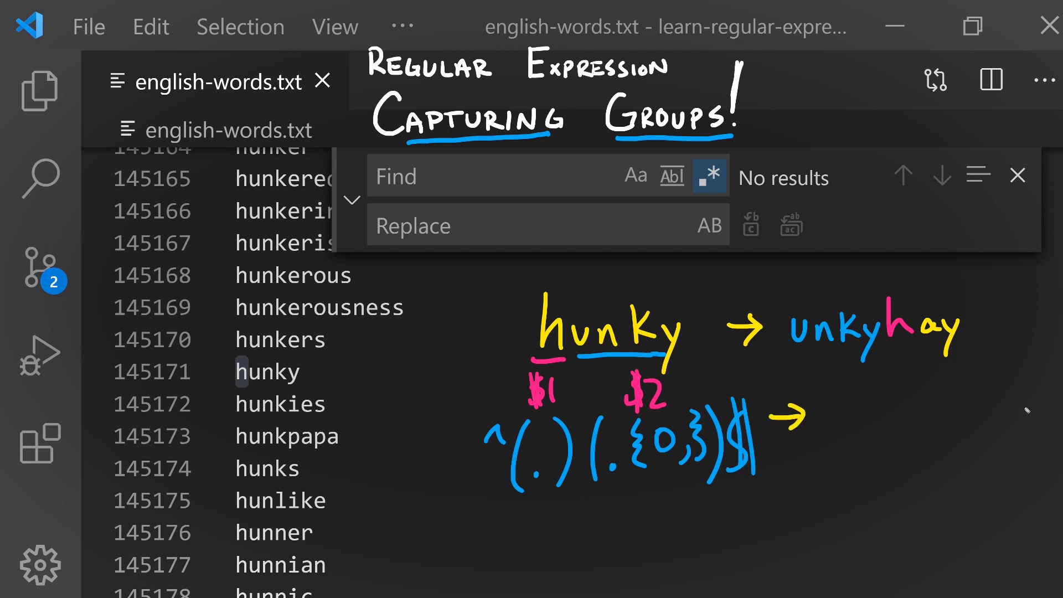
pyautogui.moveTo(840, 398)
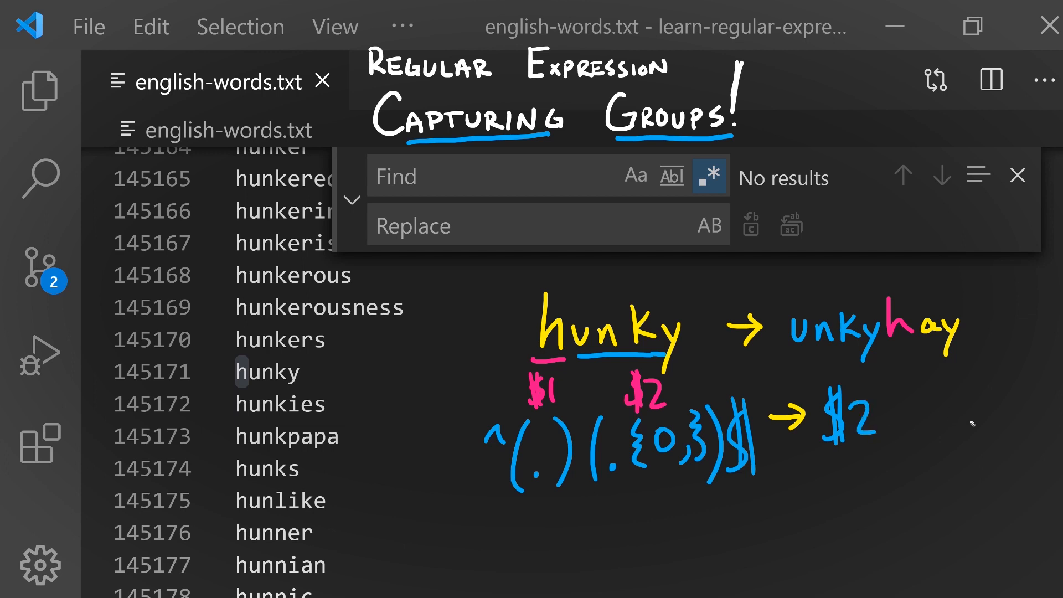
pyautogui.moveTo(907, 407)
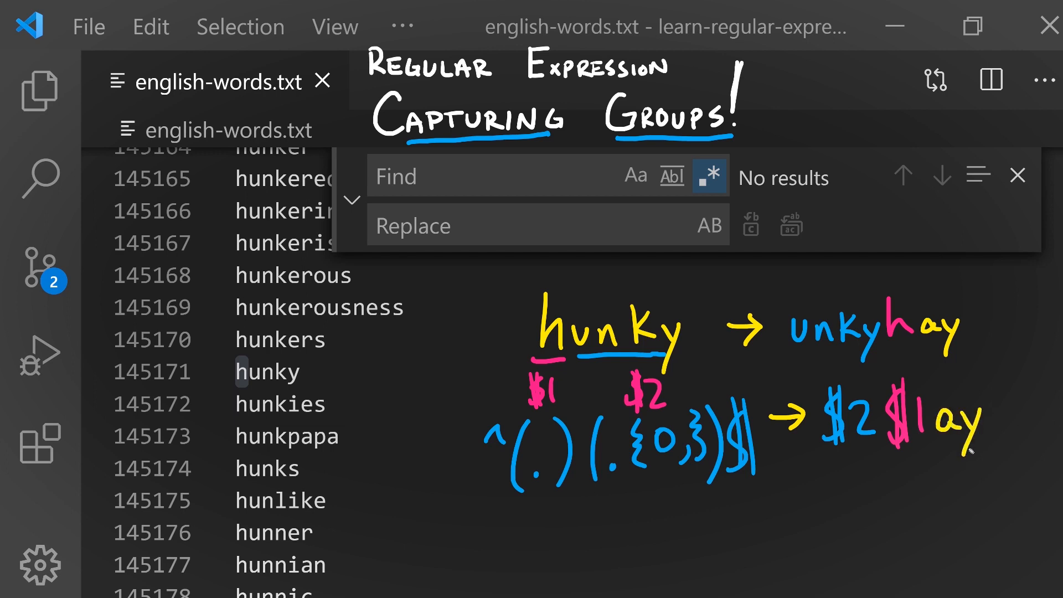
# Enter the search pattern ^(.)(.{0,})$ capturing first letter and remainder.
pyautogui.click(498, 176)
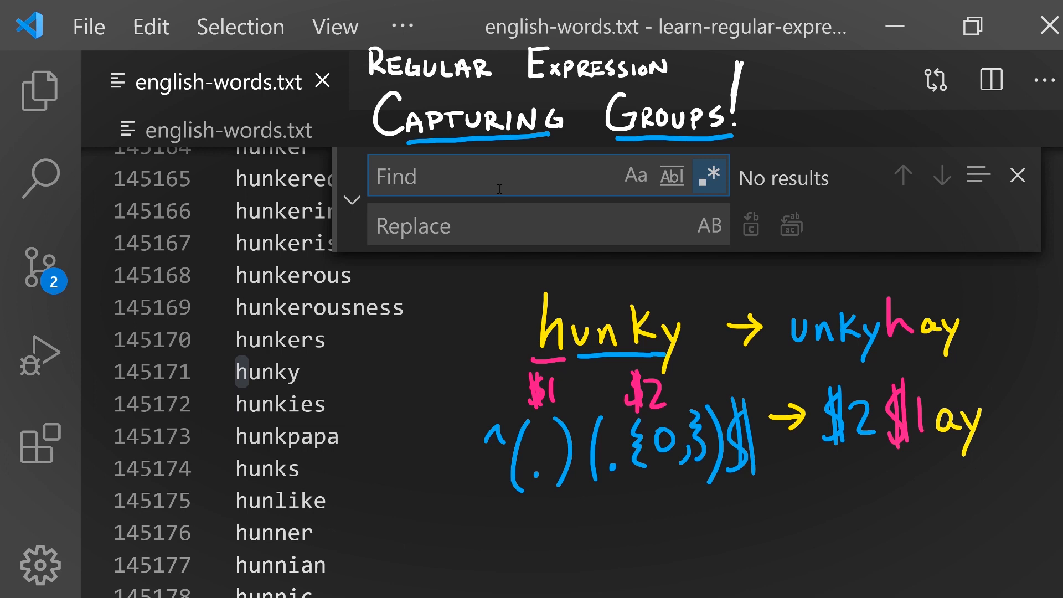
pyautogui.write('^(.)')
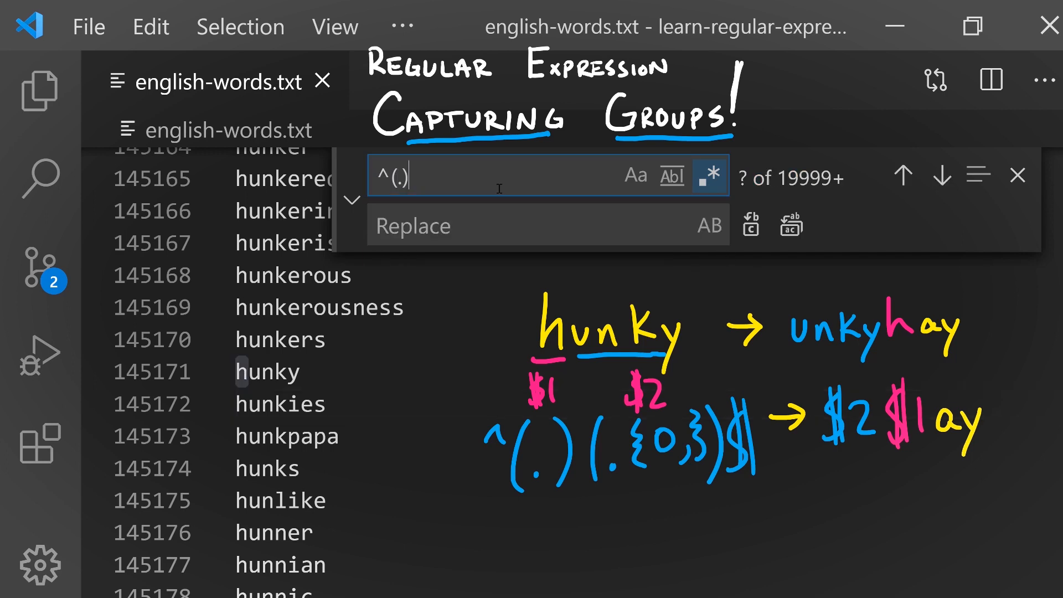
pyautogui.write('(')
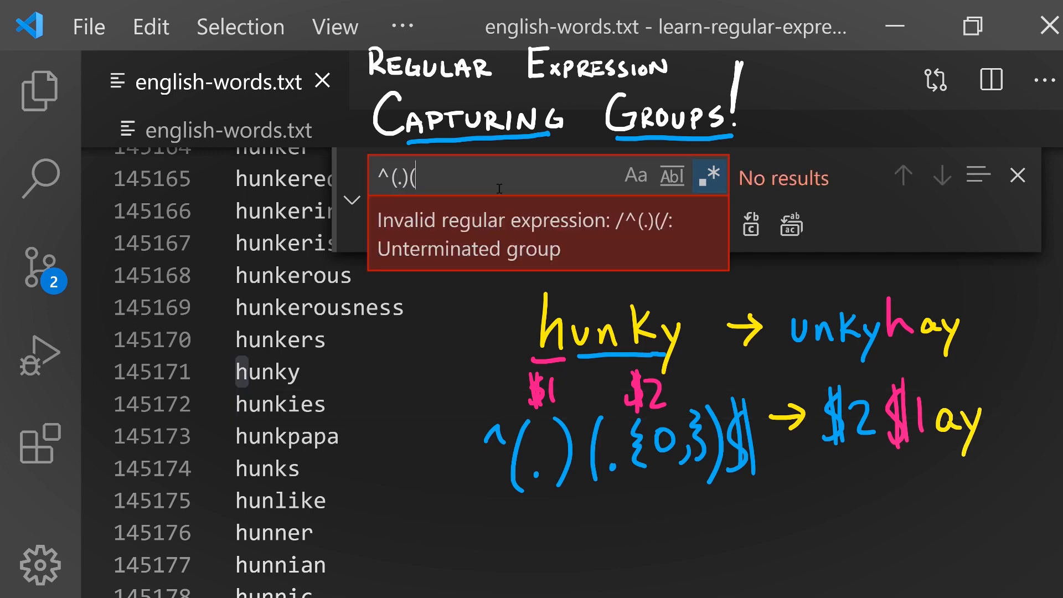
pyautogui.write('.{0,')
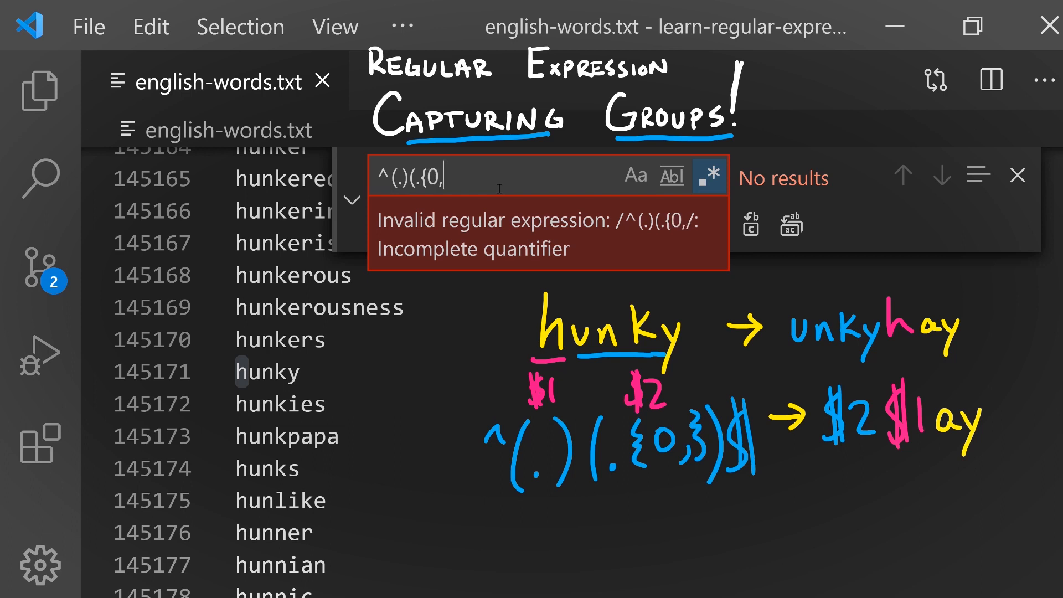
pyautogui.write('}')
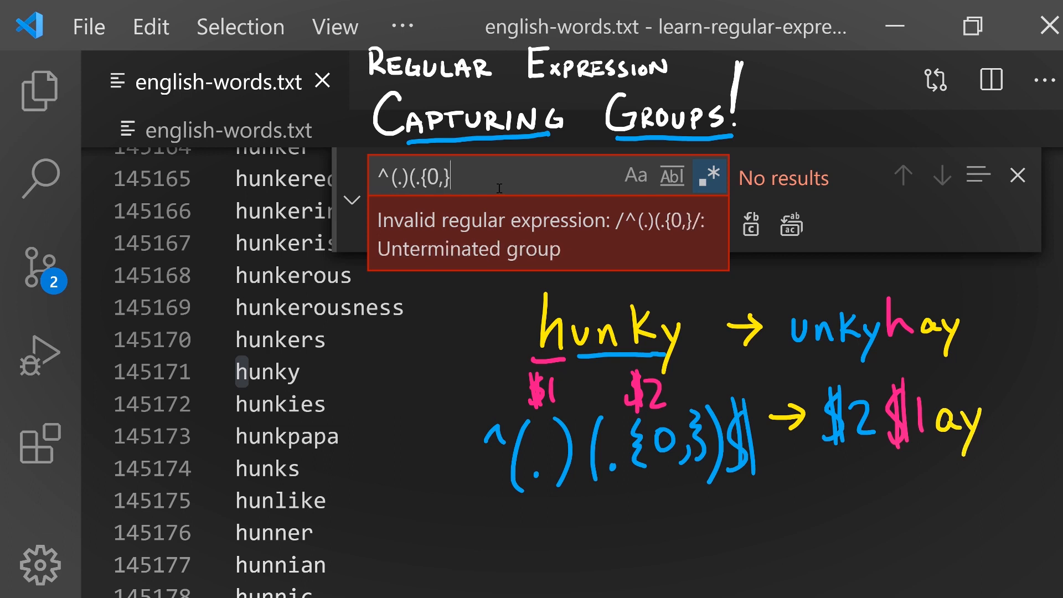
pyautogui.write(')$')
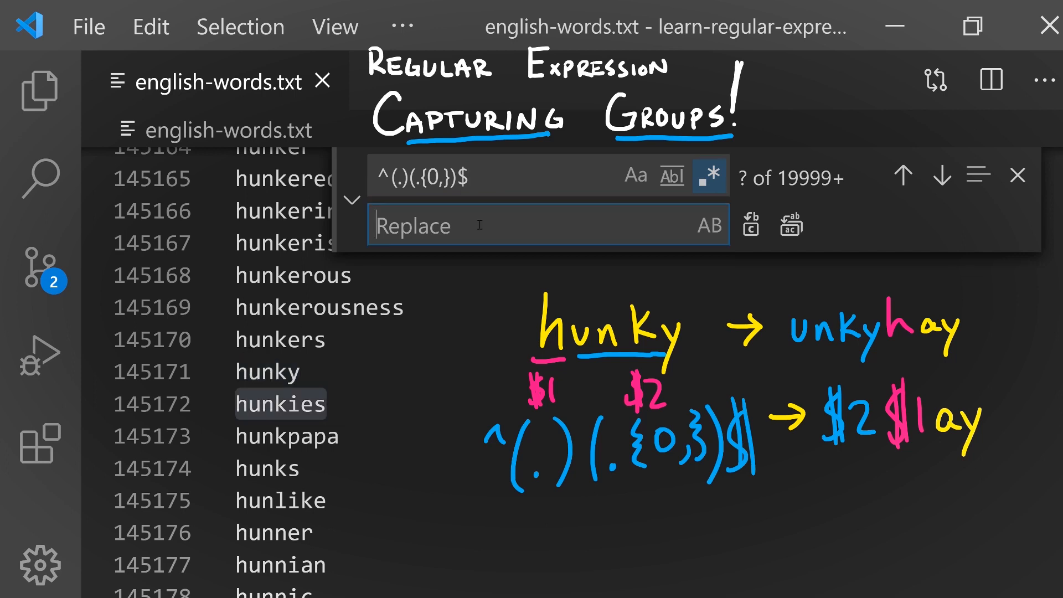
# Enter the replacement $2$1ay - $0 to produce pig latin followed by the original word.
pyautogui.write('$2$1')
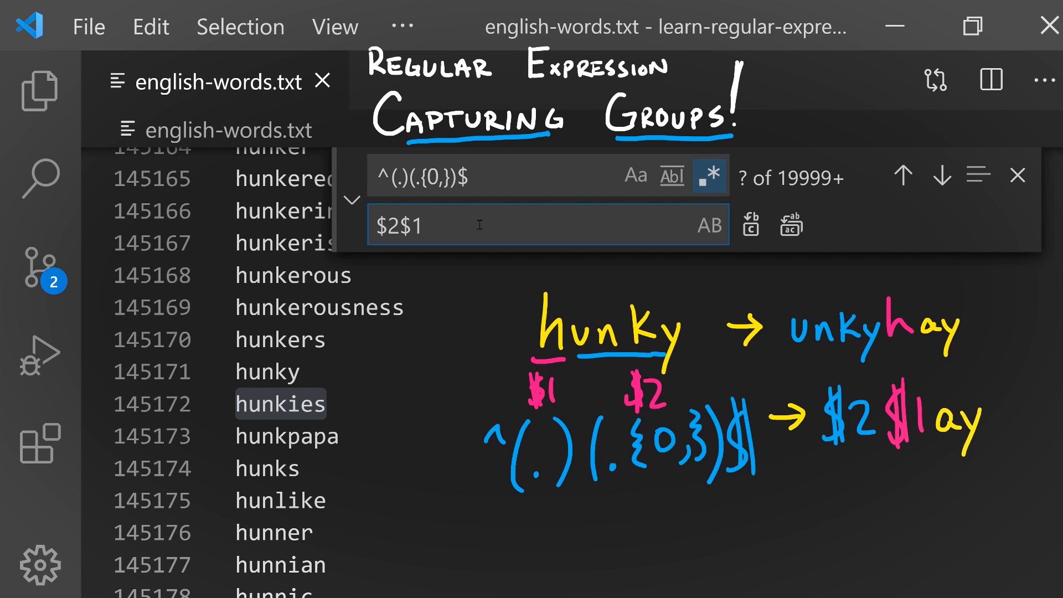
pyautogui.write('ay')
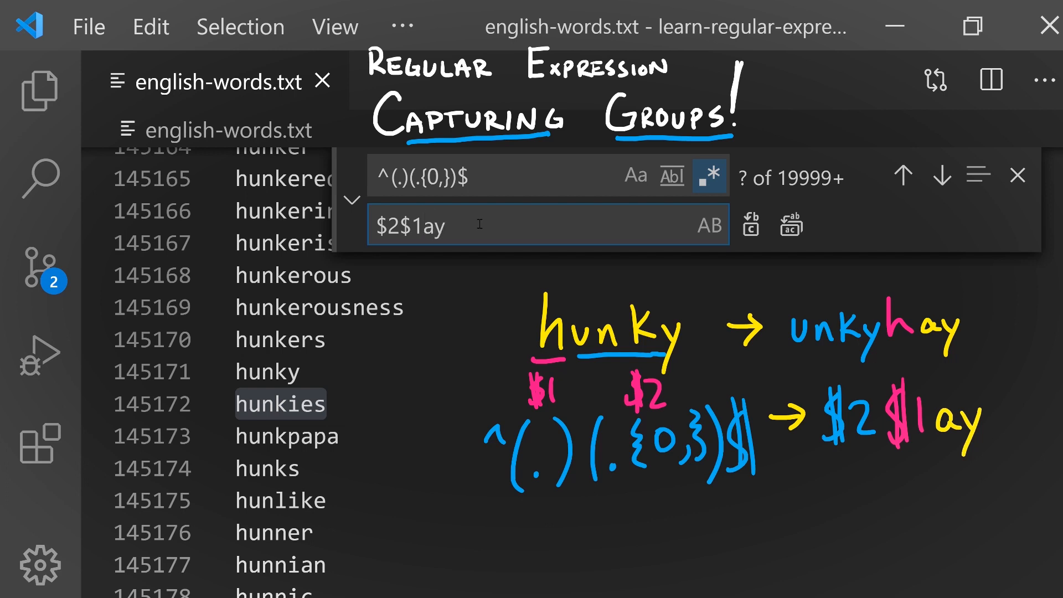
pyautogui.write('- $0')
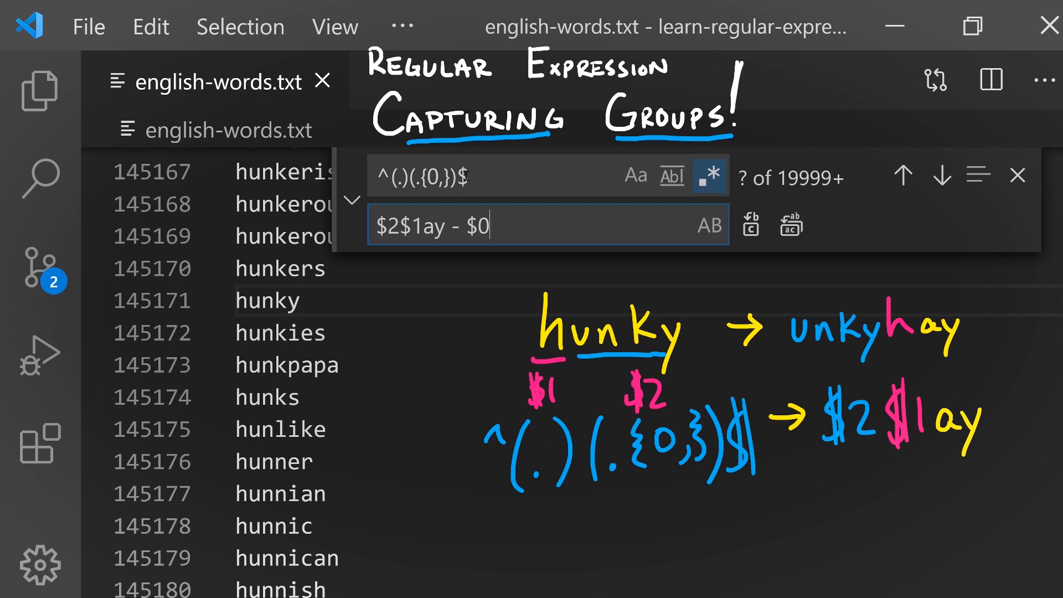
pyautogui.moveTo(451, 229)
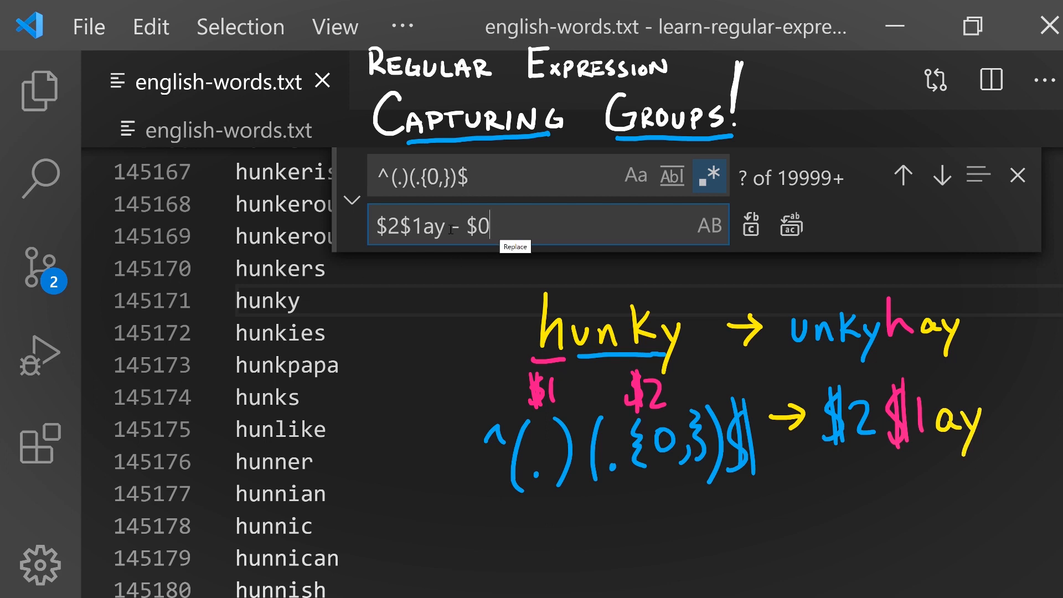
# Test-replace the hunky line to 'unkyhay - hunky', then replace all lines in the file.
pyautogui.doubleClick(407, 225)
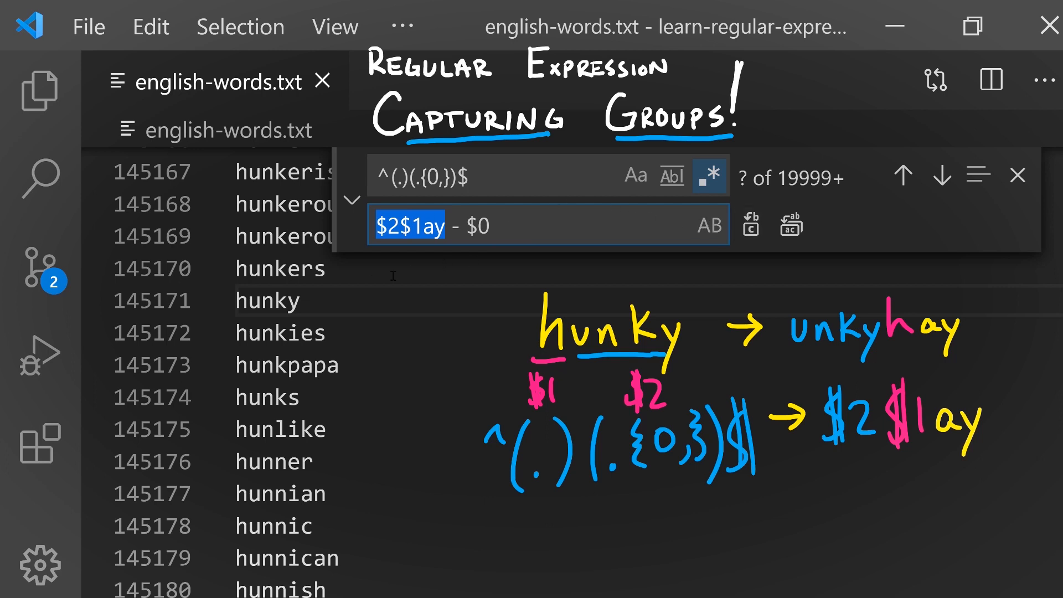
pyautogui.click(750, 224)
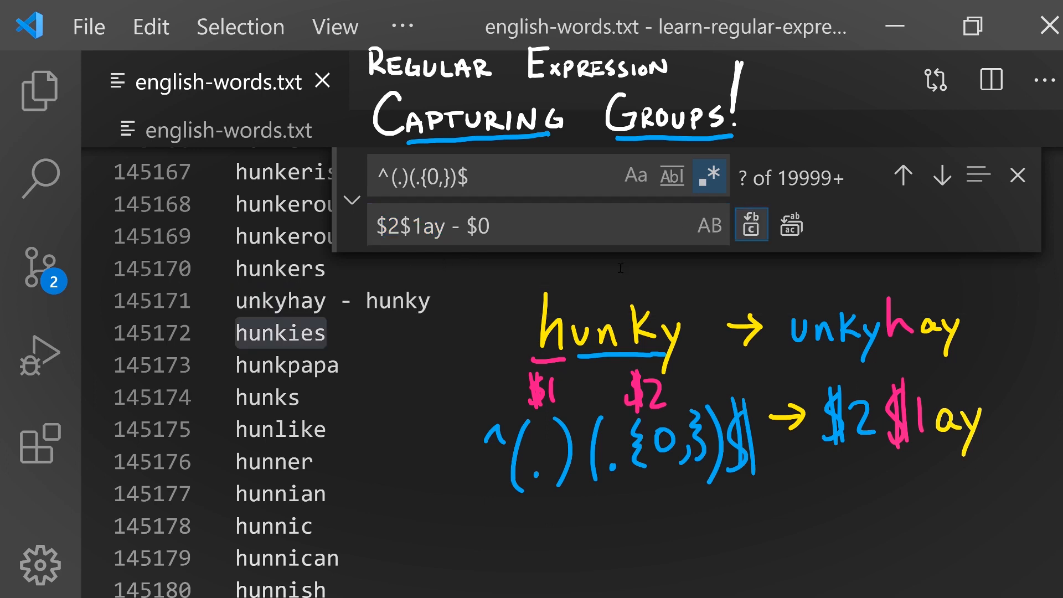
pyautogui.click(207, 300)
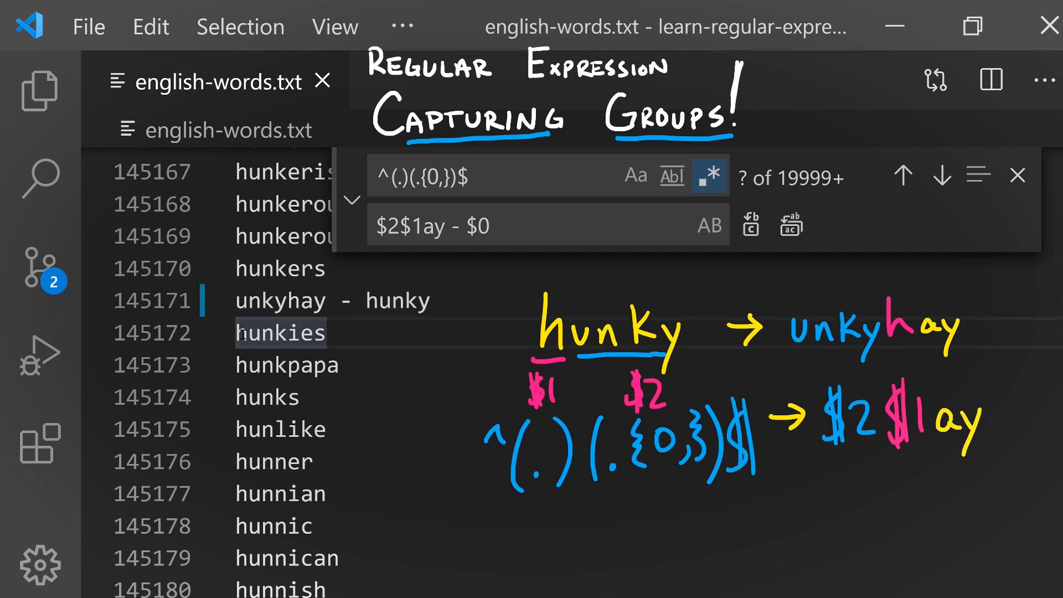
pyautogui.moveTo(790, 225)
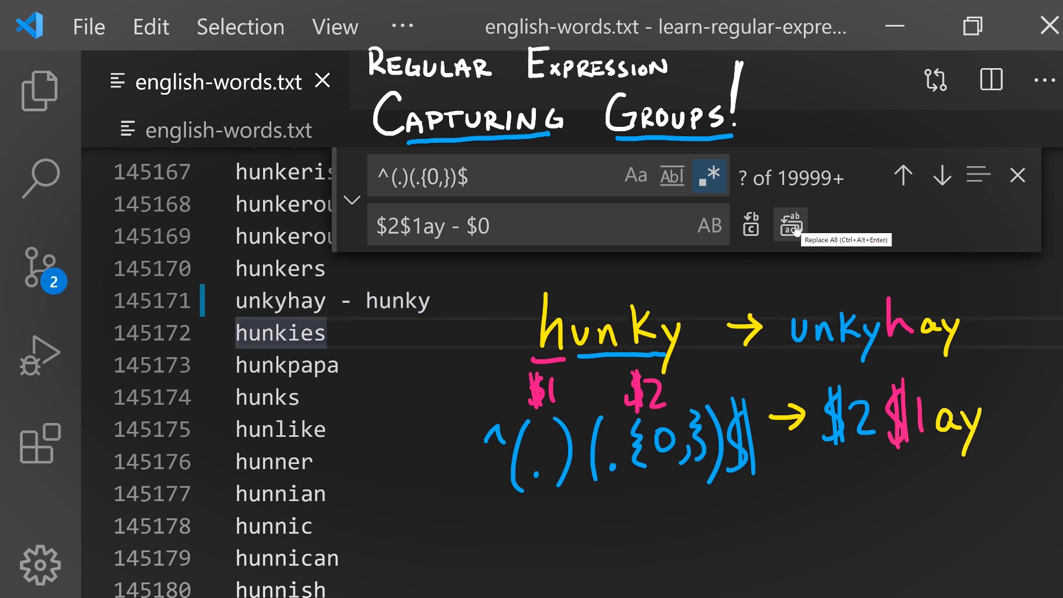
pyautogui.moveTo(788, 225)
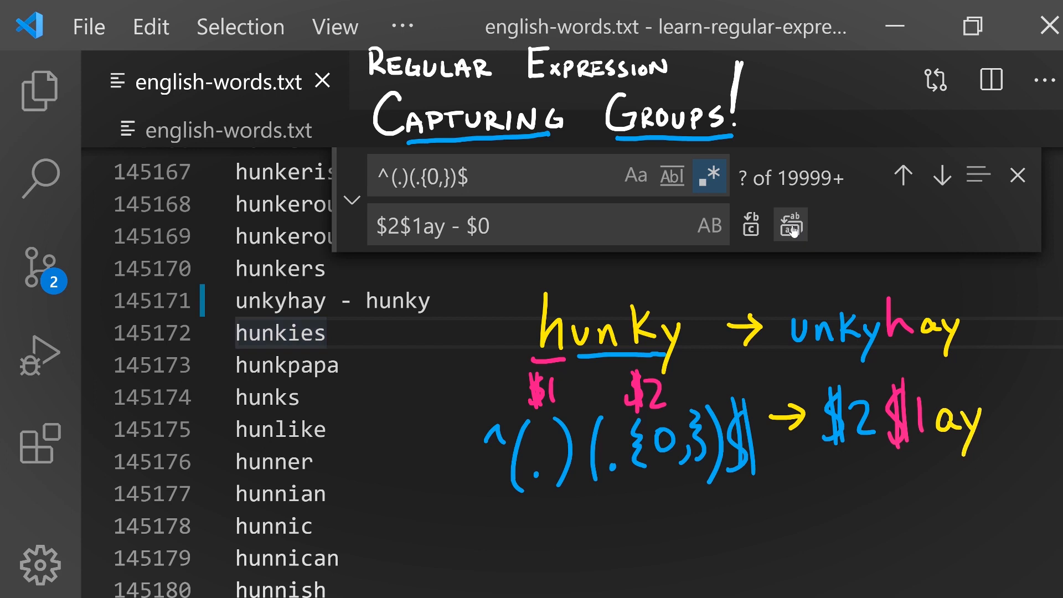
pyautogui.click(790, 225)
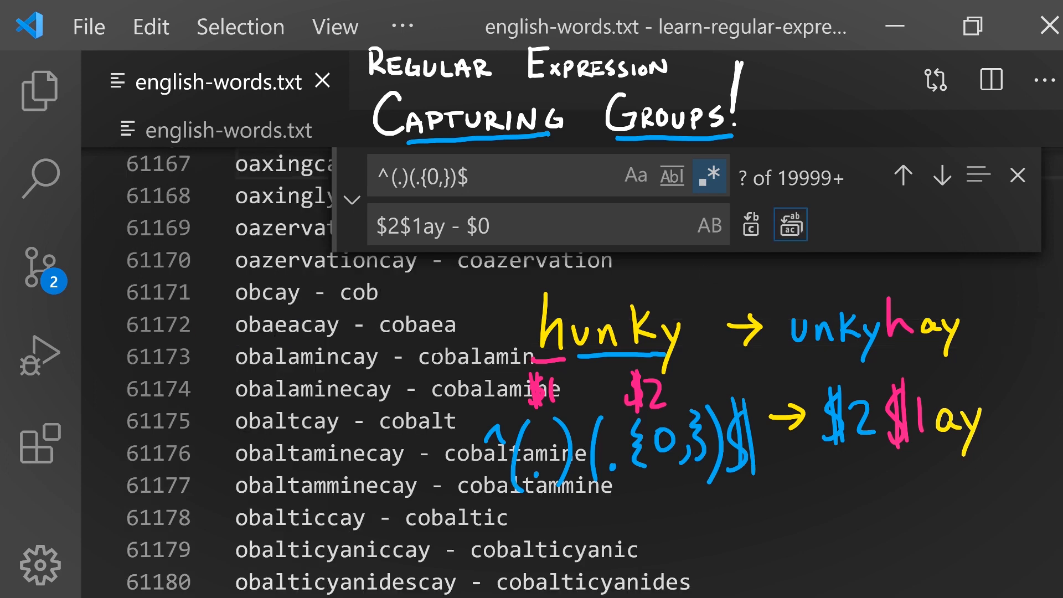